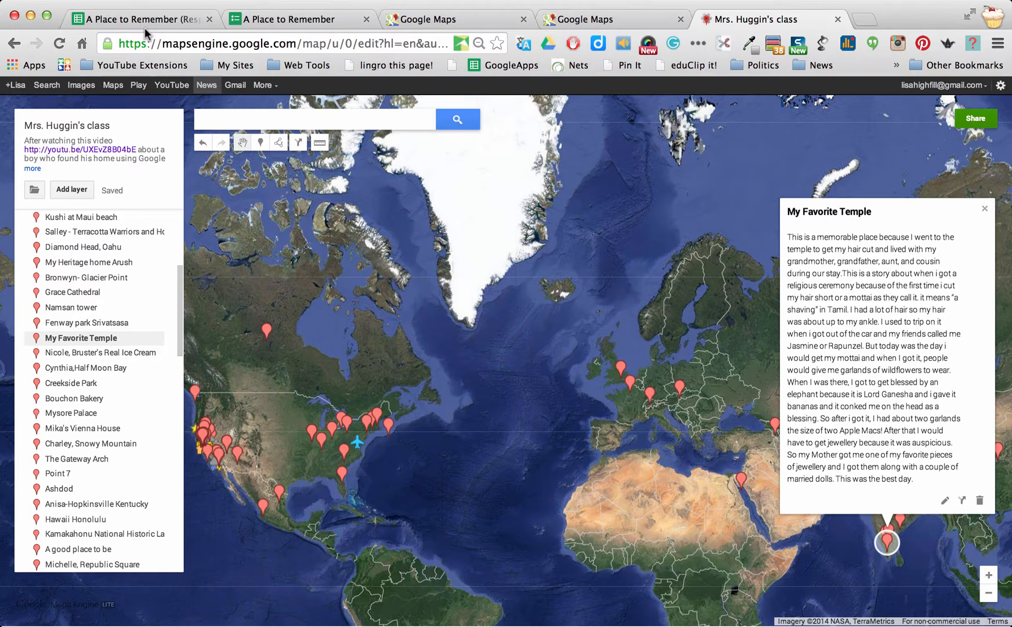
Switch from the class map to the 'A Place to Remember' response form
click(295, 19)
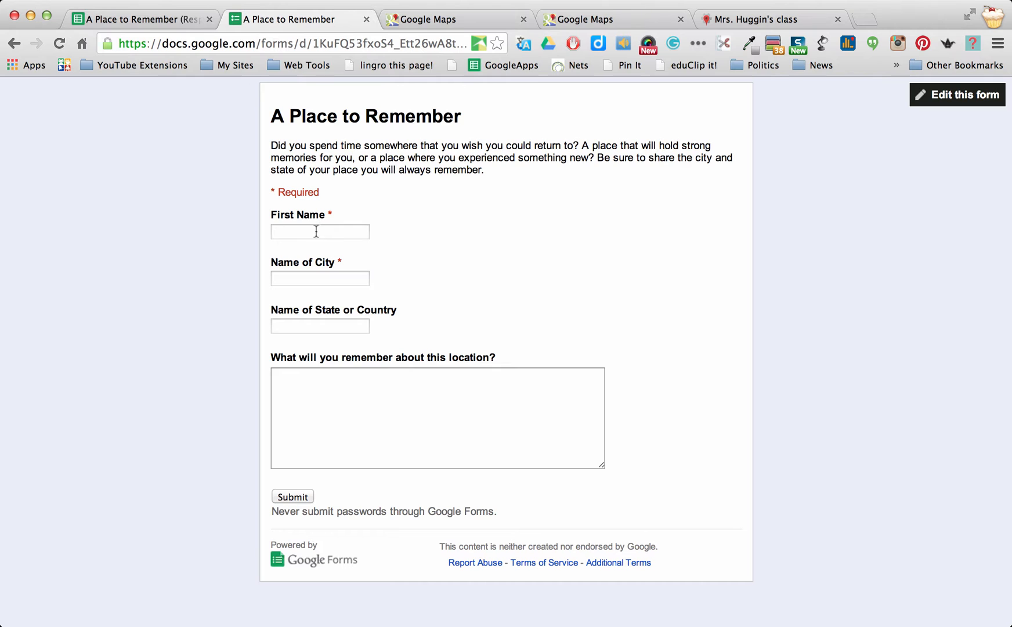
Answer the form as Lisa from Banff, Alberta
click(320, 232)
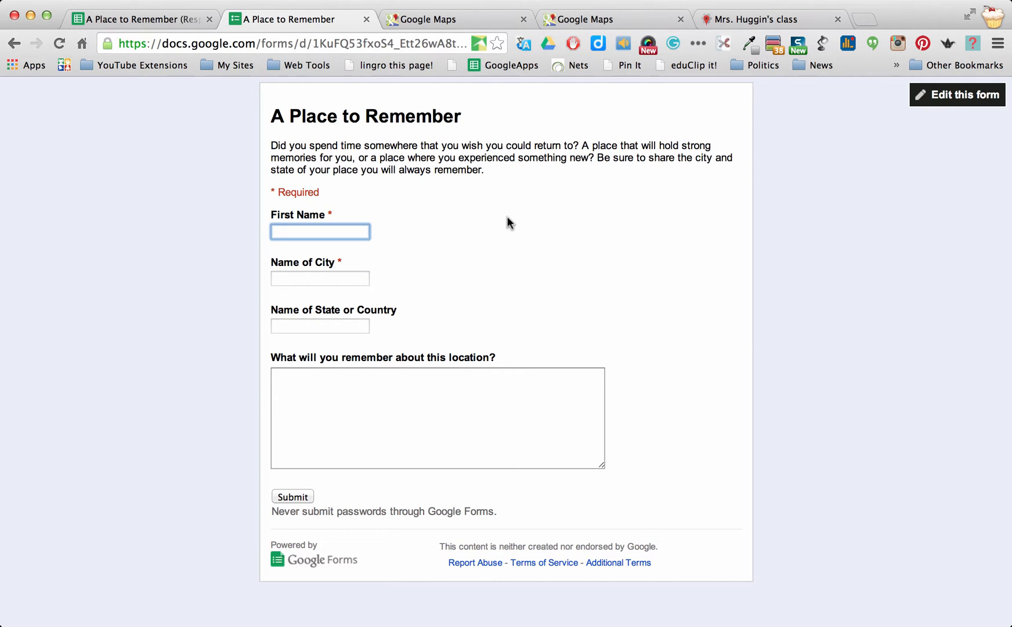
text(Lisa)
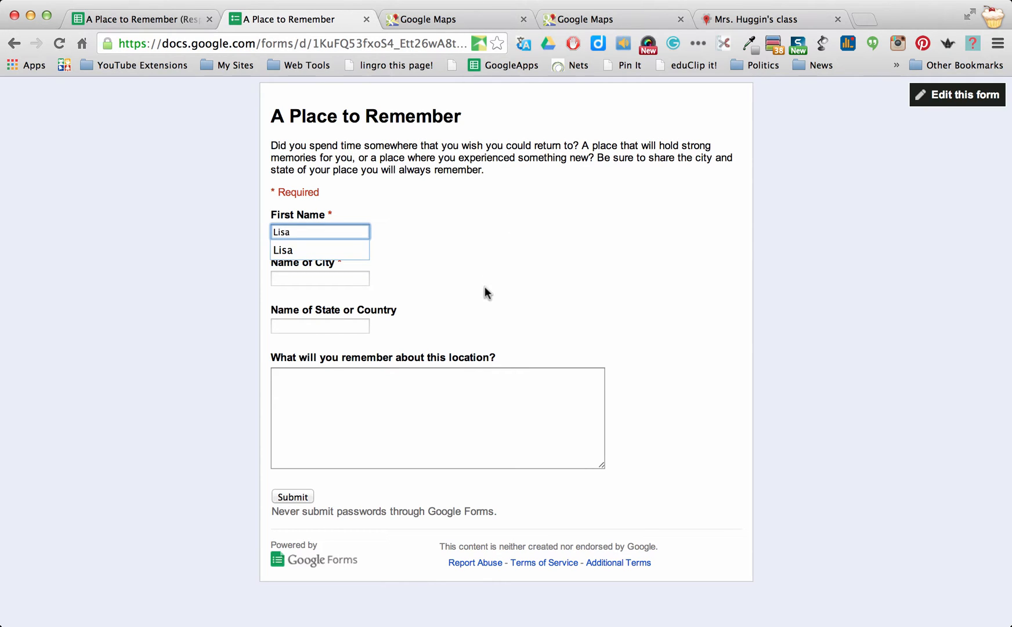
click(321, 279)
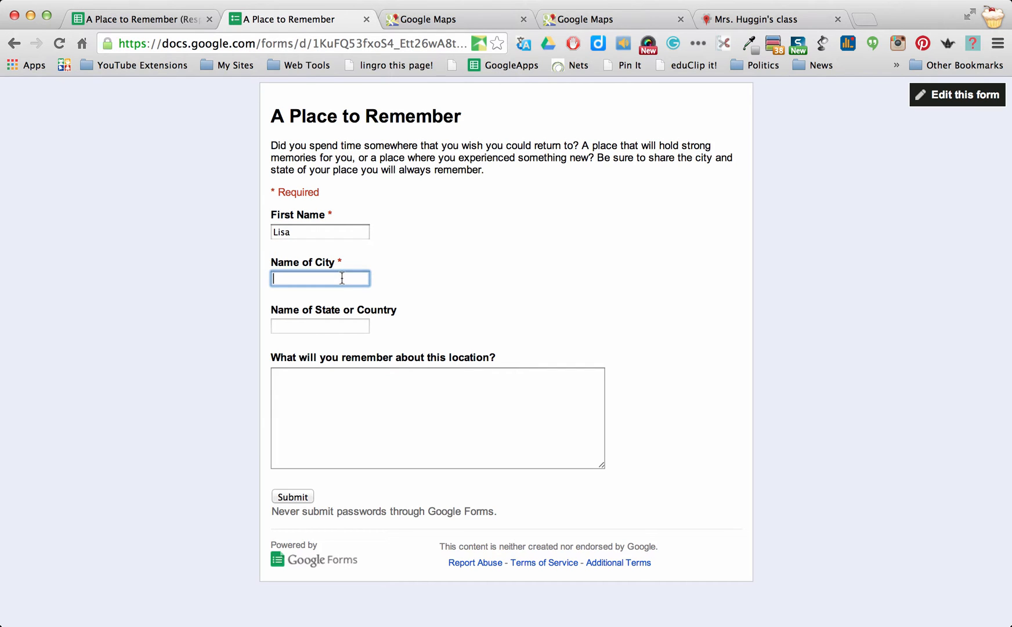
text(Banf)
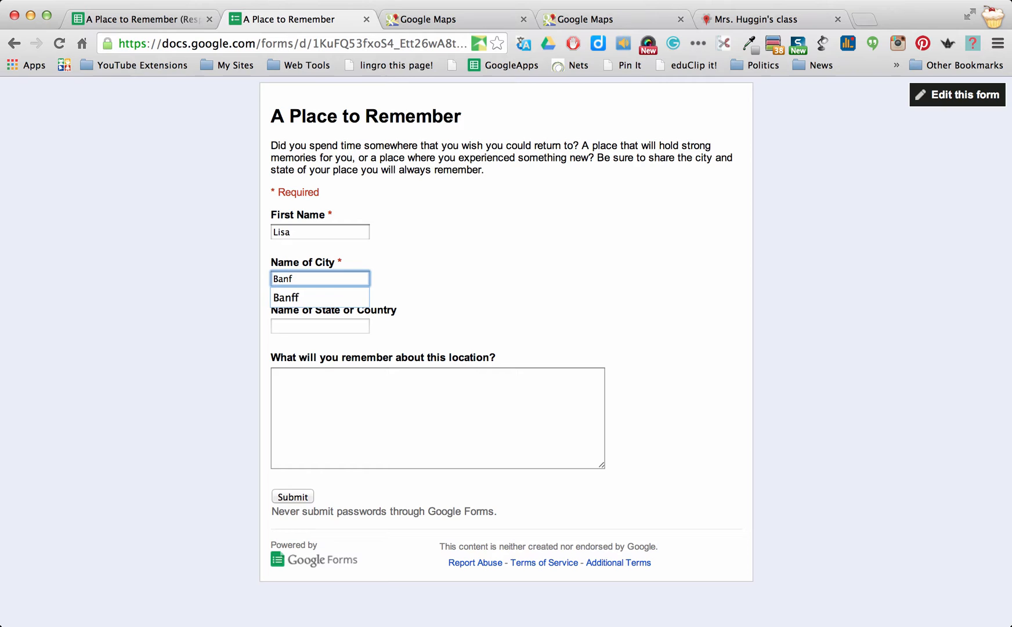
click(309, 297)
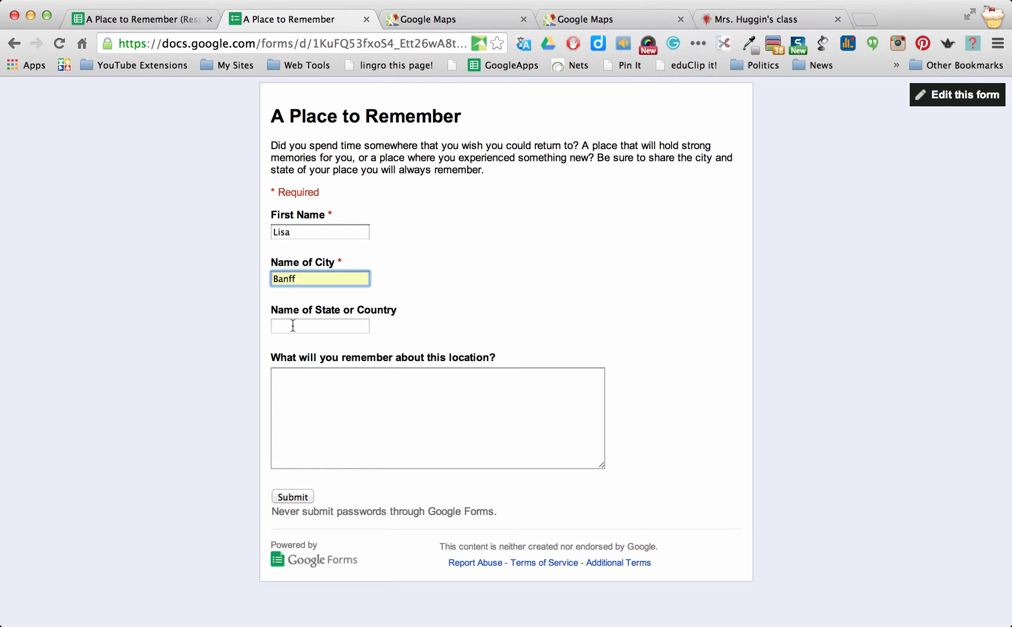
text(A)
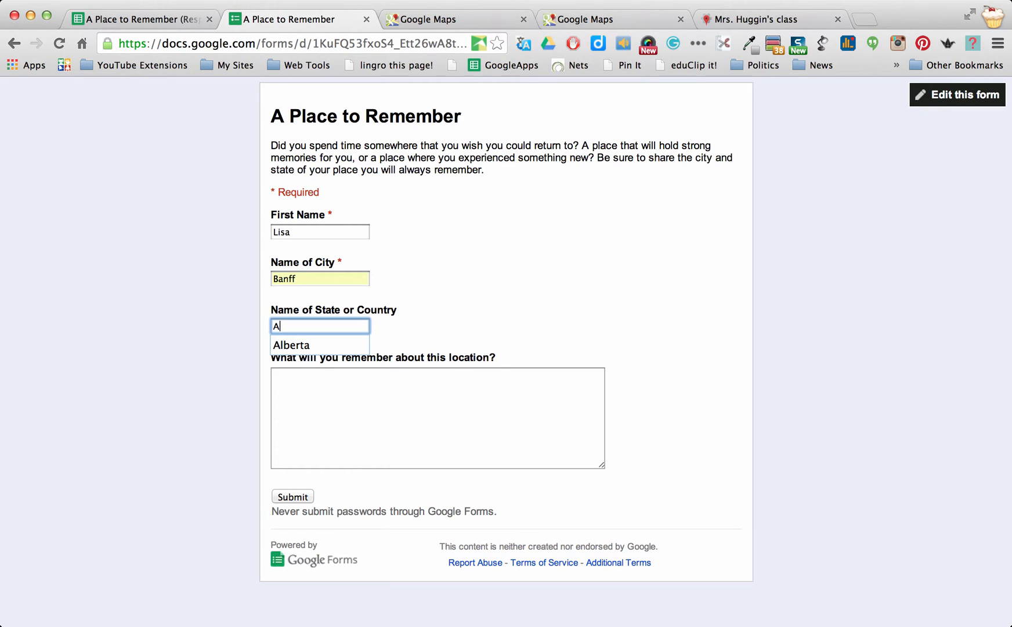
text(lb)
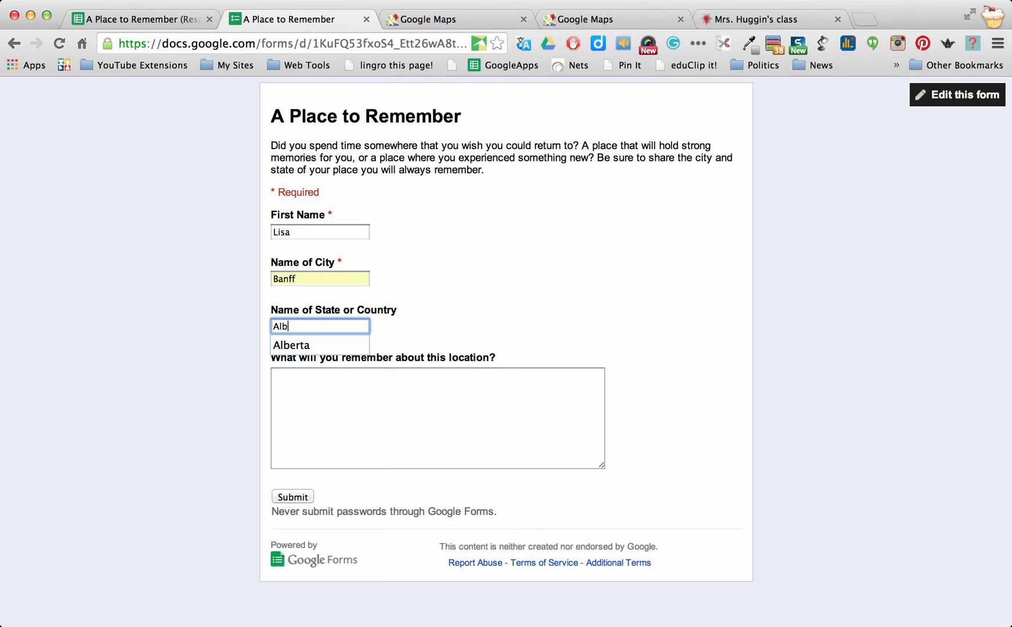
click(290, 345)
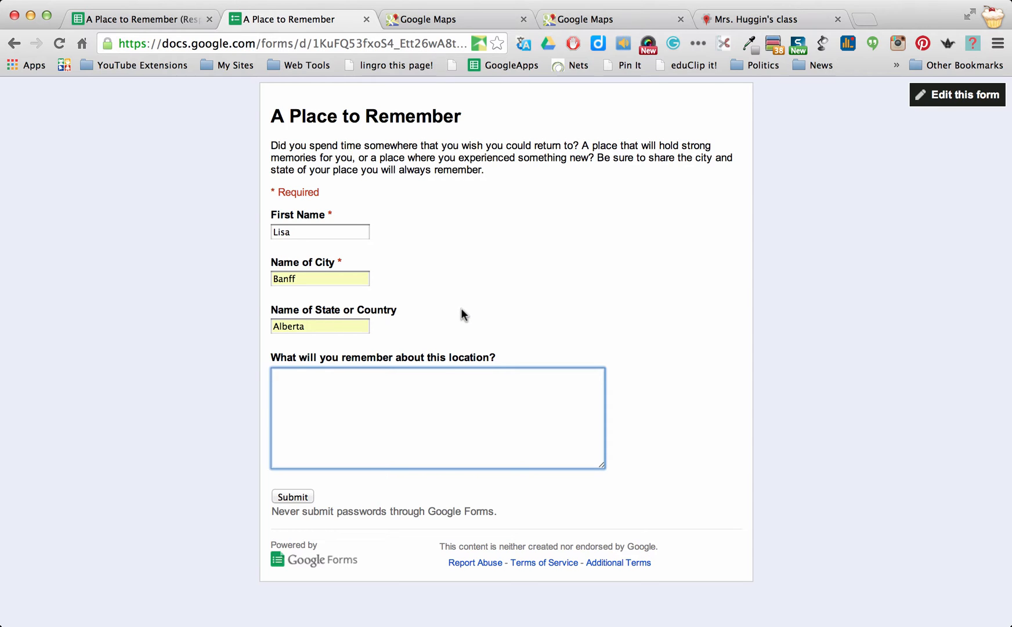
mouse_move(466, 312)
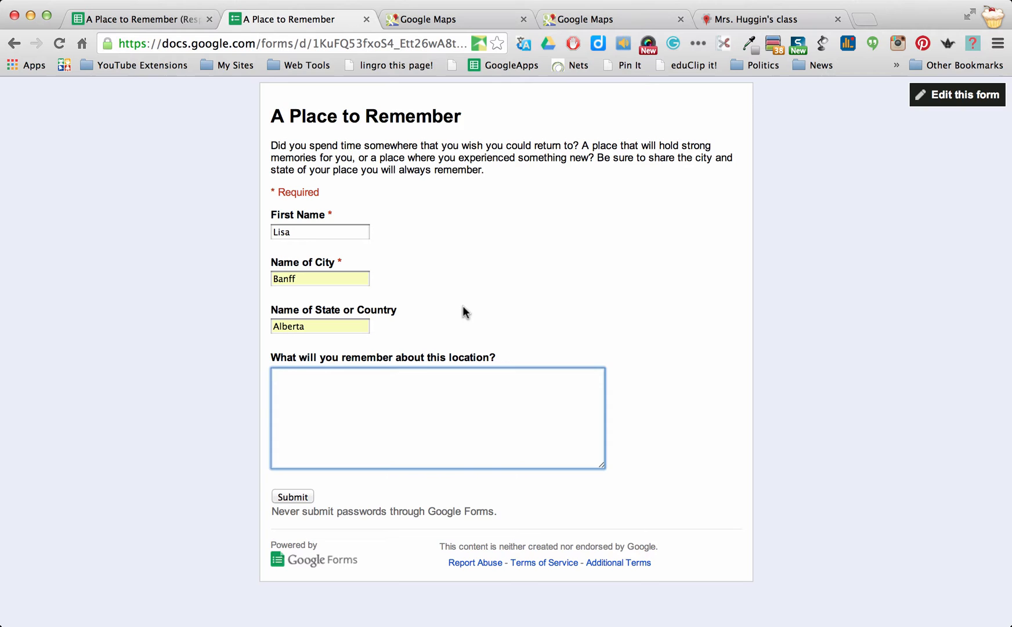
Describe the memory as a bike ride gone wrong and submit the response
text(A bike ride gone)
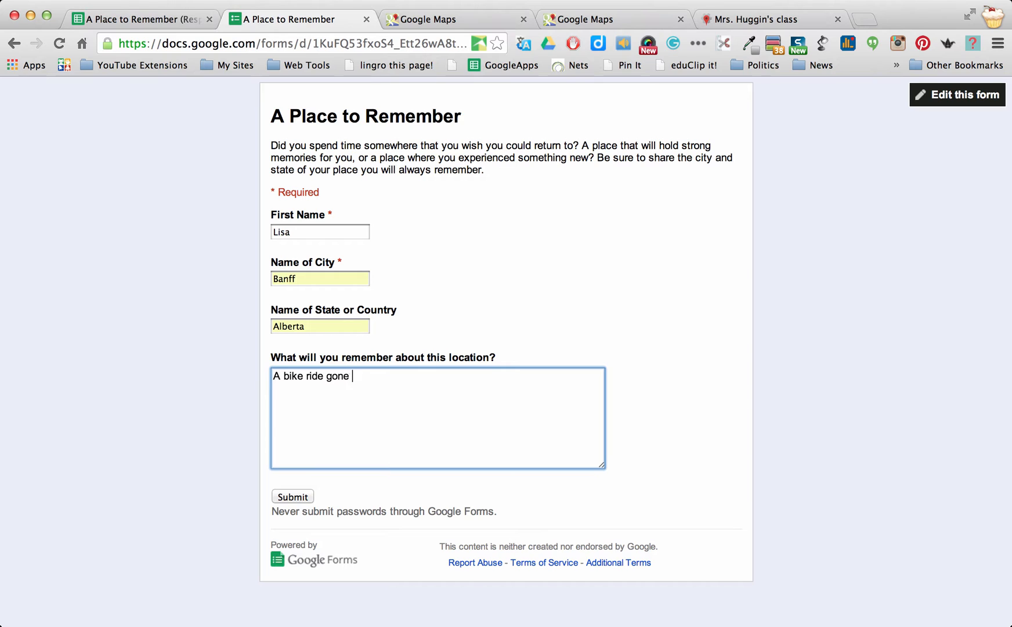
text(wrong)
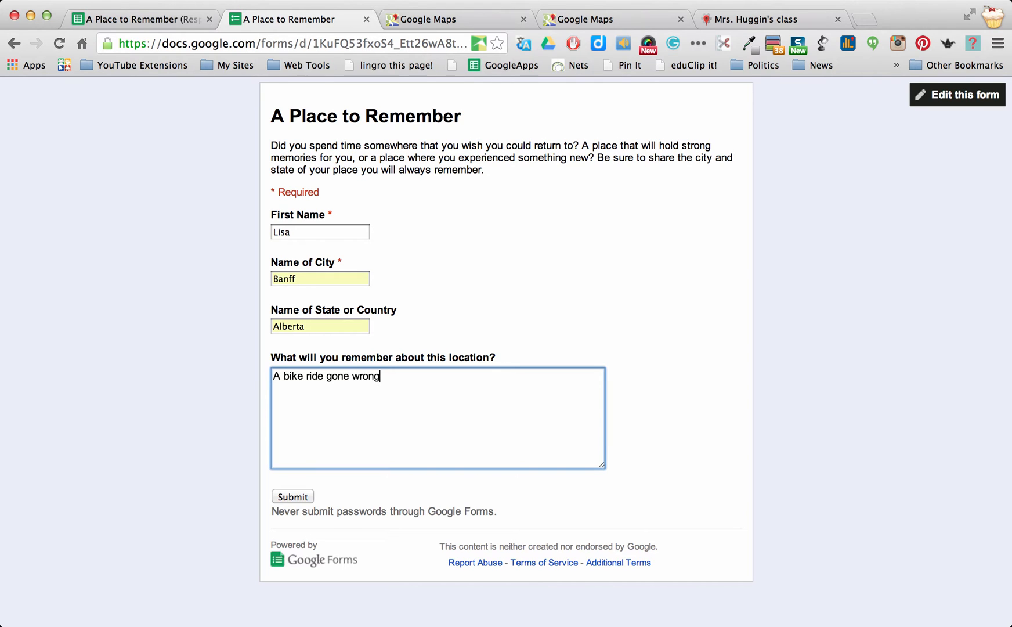
text(!)
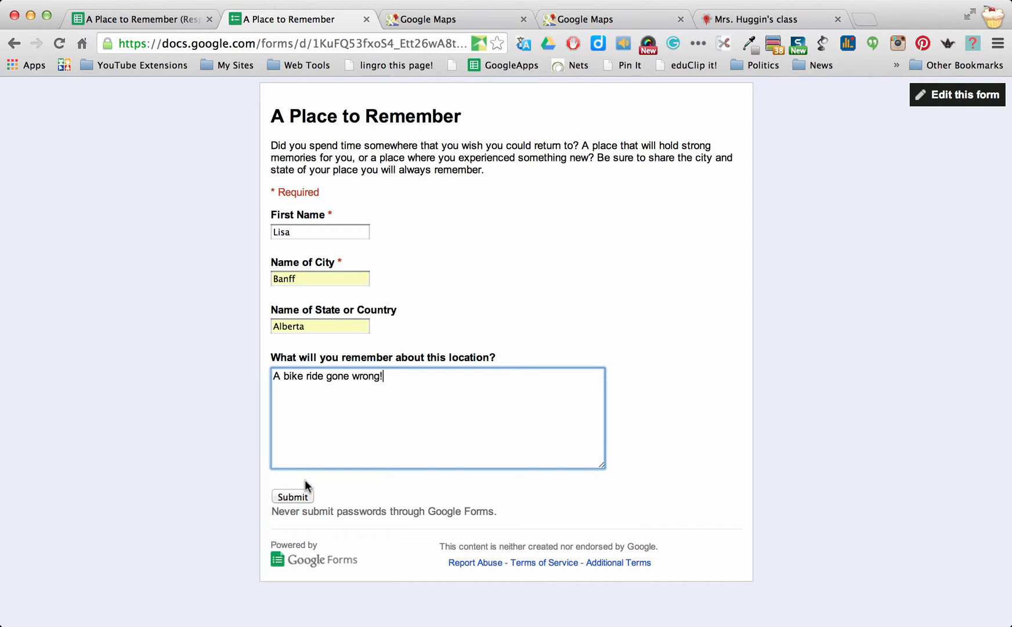
click(293, 497)
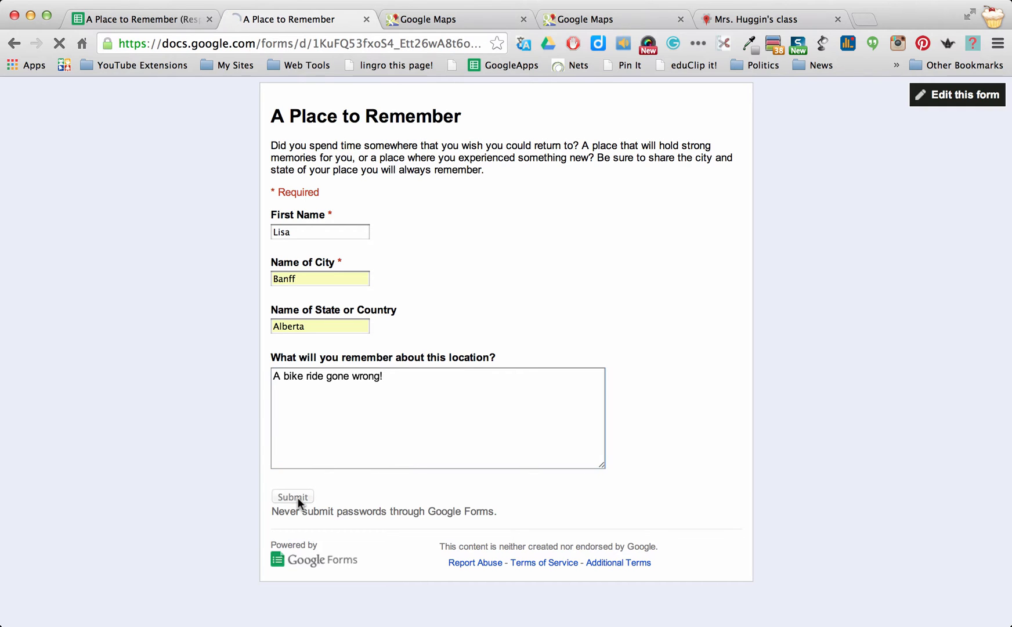
click(293, 497)
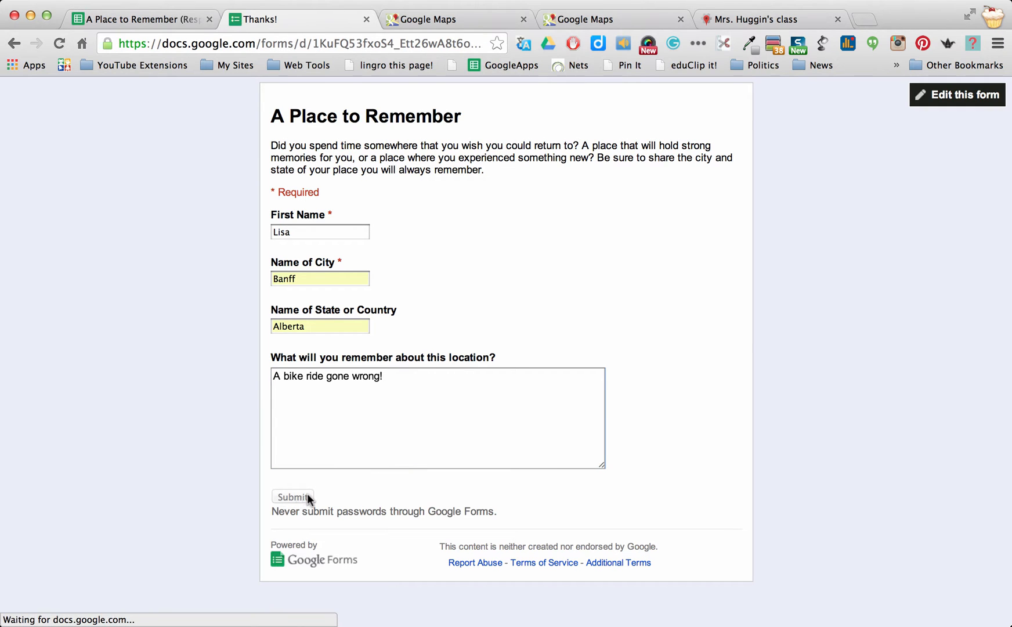
View the responses spreadsheet, now listing Lisa's Banff, Alberta entry in row 5
click(293, 497)
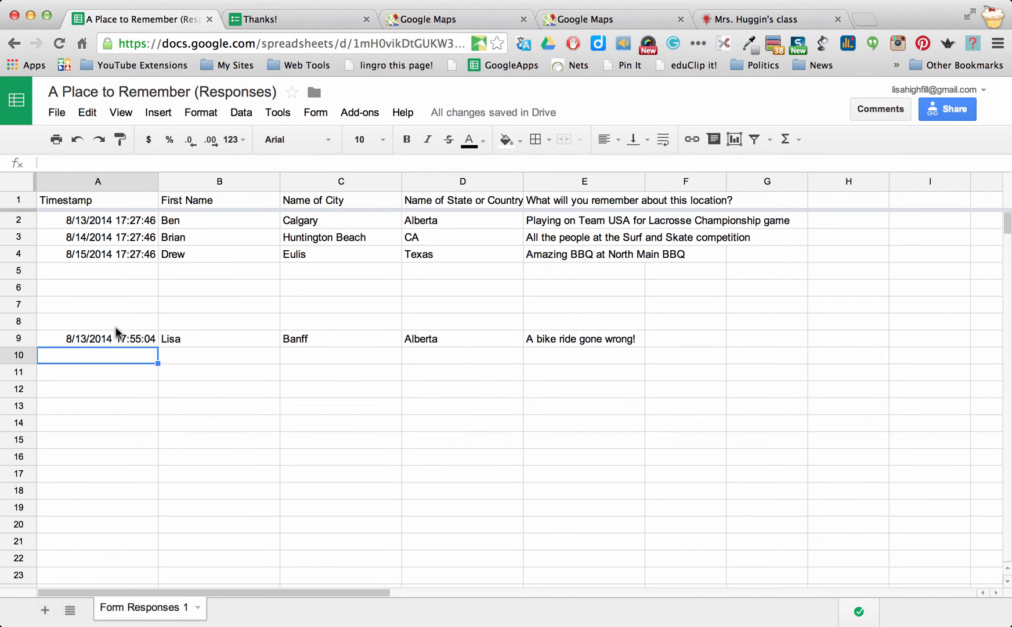
click(20, 339)
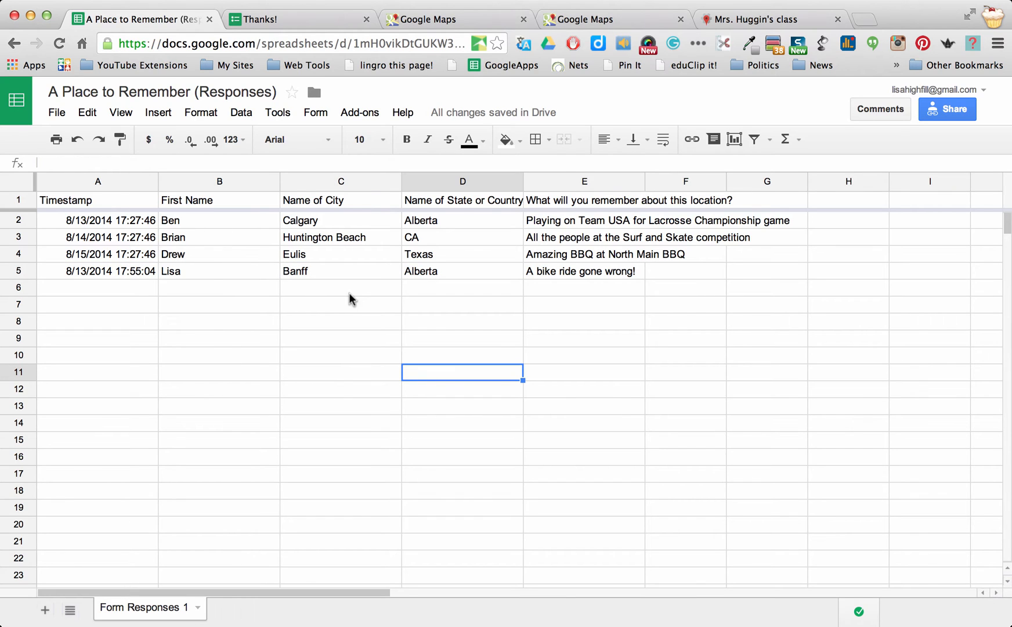
mouse_move(303, 286)
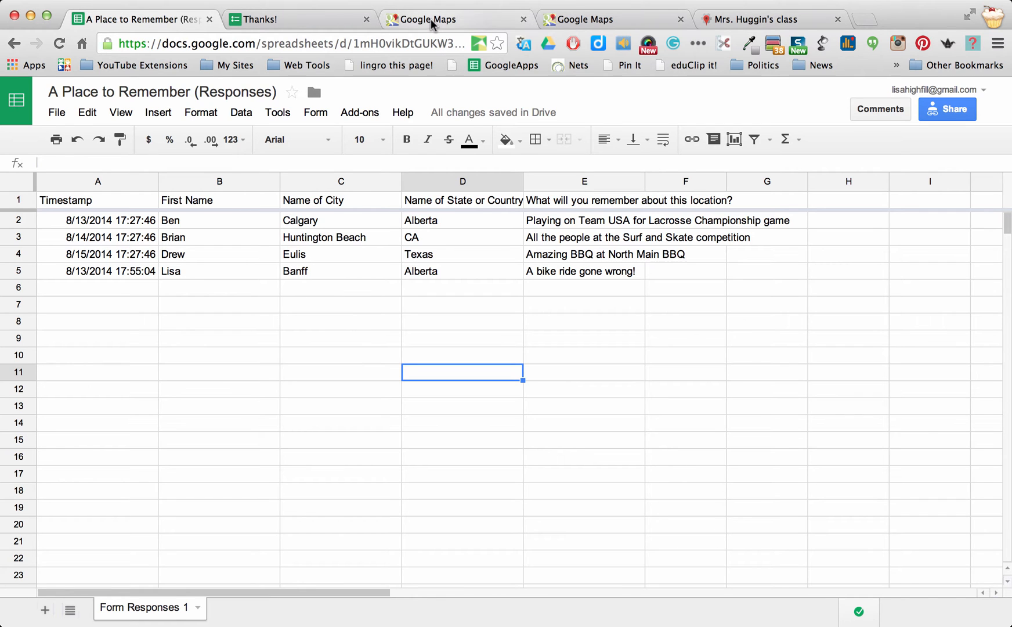
Go to Google Maps and show the My maps list of saved custom maps
click(429, 20)
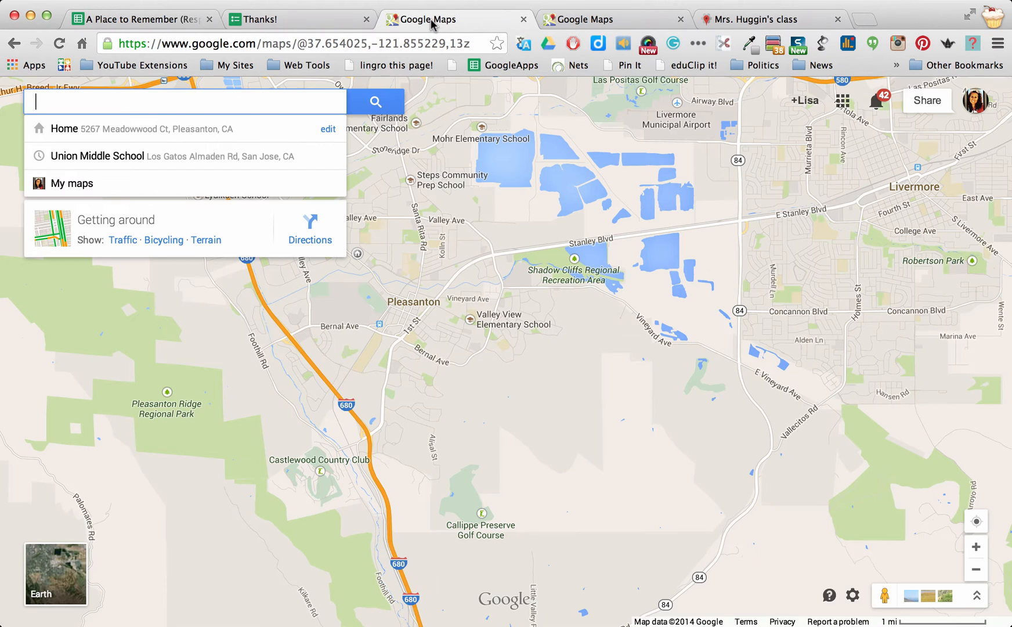
mouse_move(560, 166)
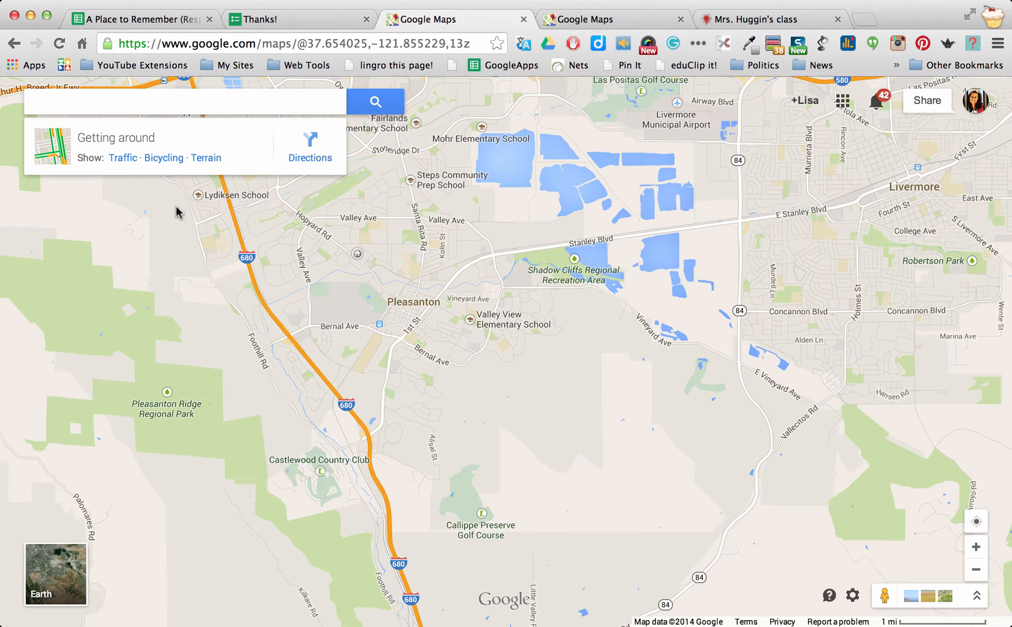
click(76, 102)
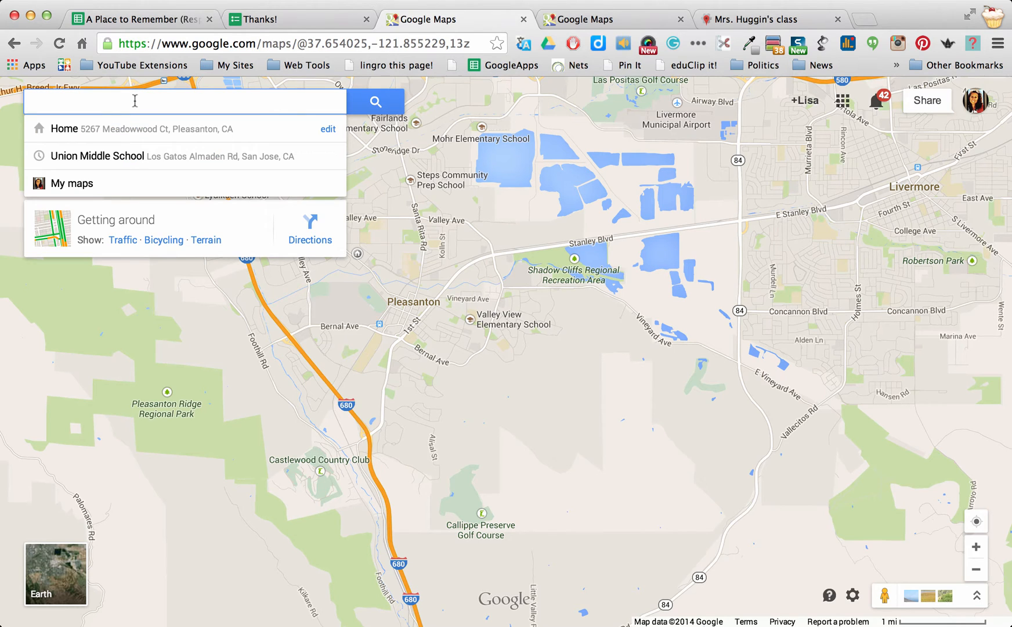
mouse_move(101, 192)
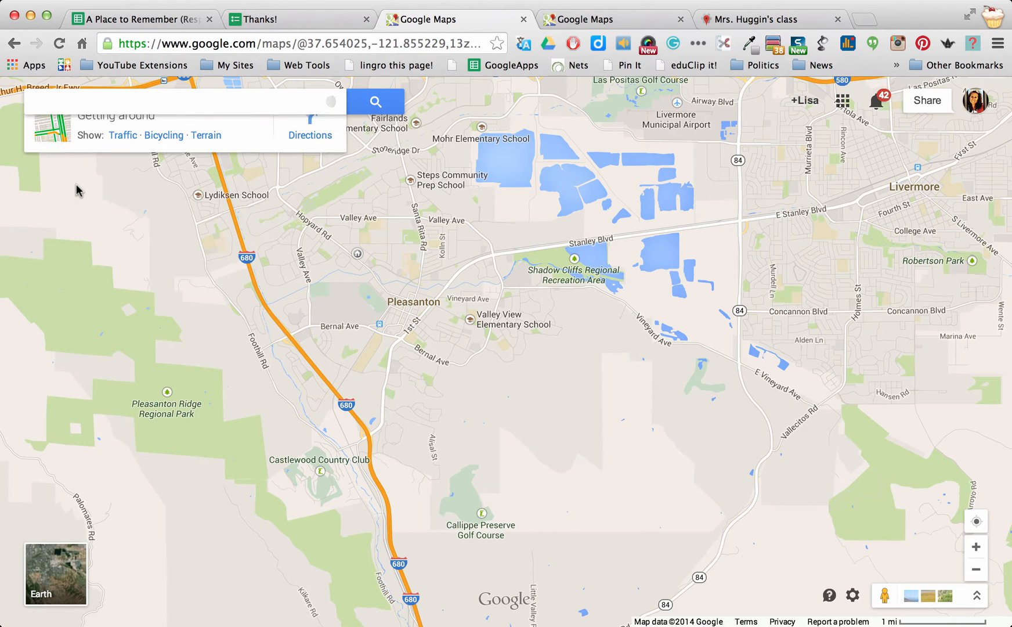
click(174, 102)
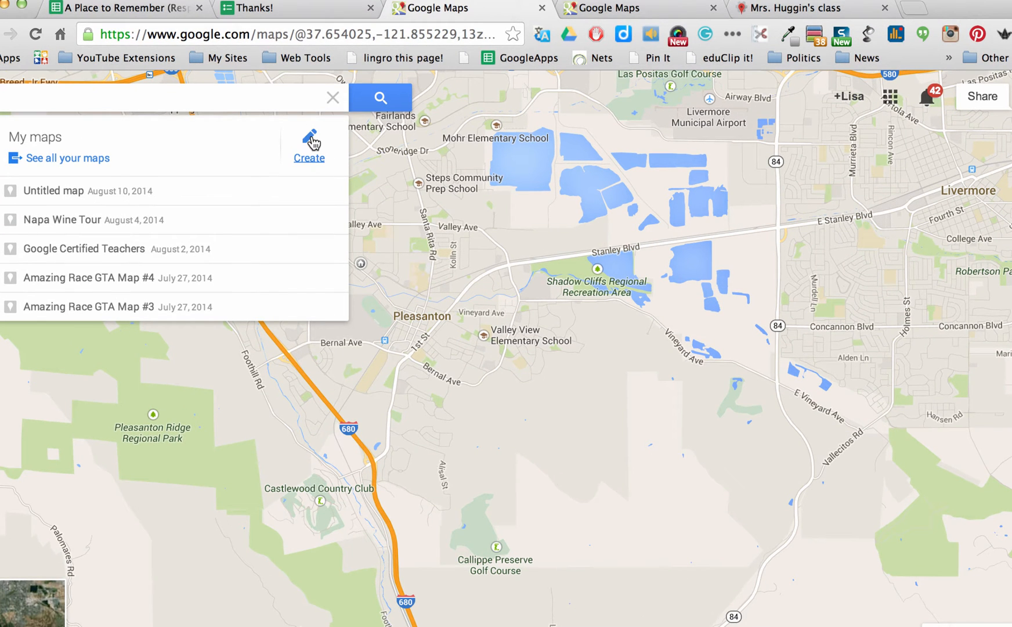
Create a new untitled map in Maps Engine Lite with one empty layer
click(309, 142)
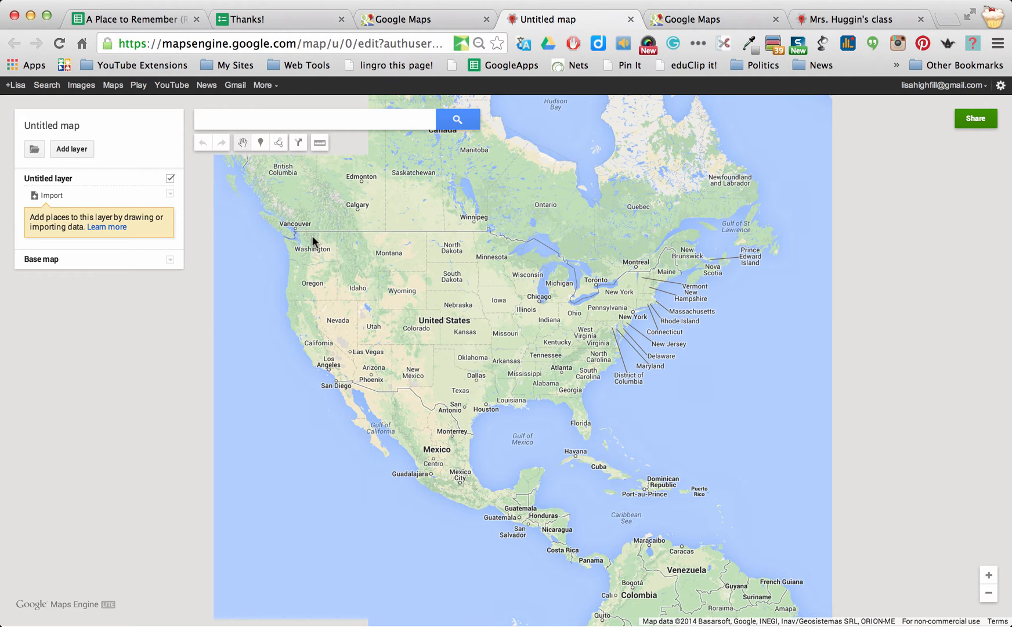
mouse_move(46, 131)
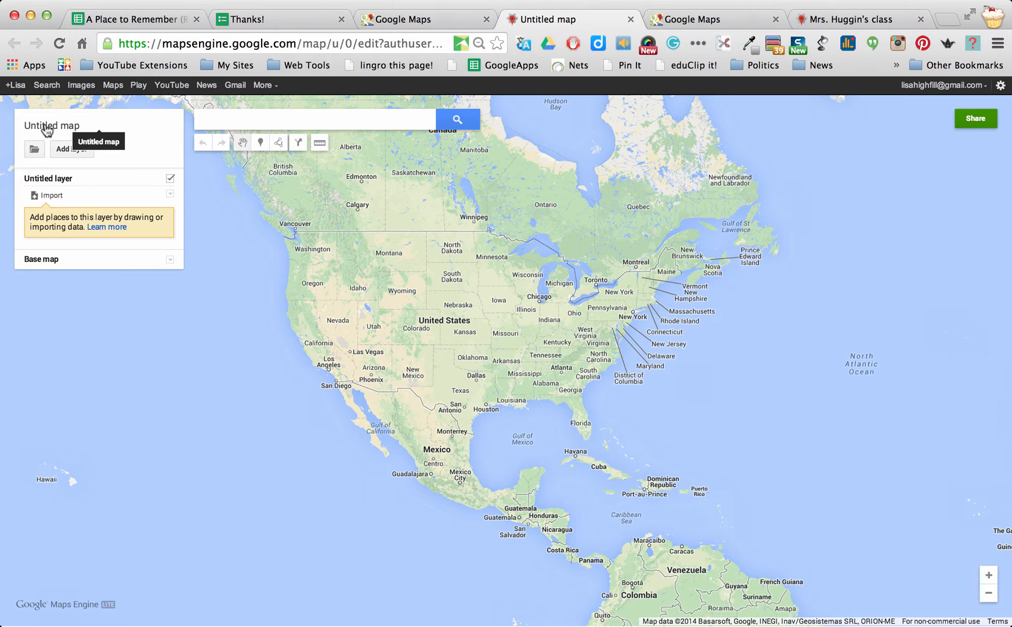
Title the map 'A Place to Remember!' and save it
click(50, 126)
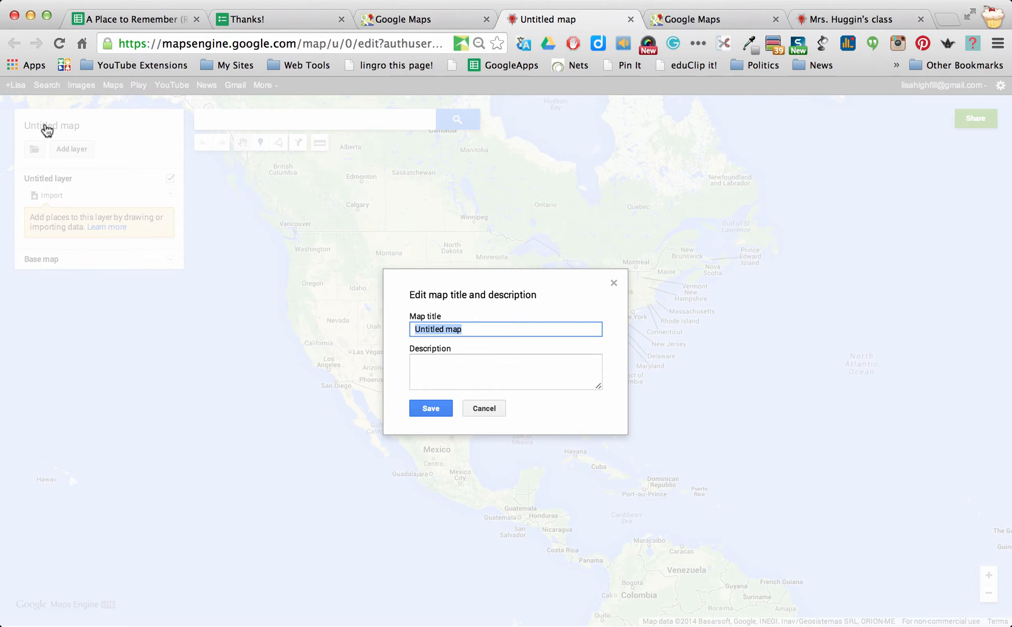
text(A Place to)
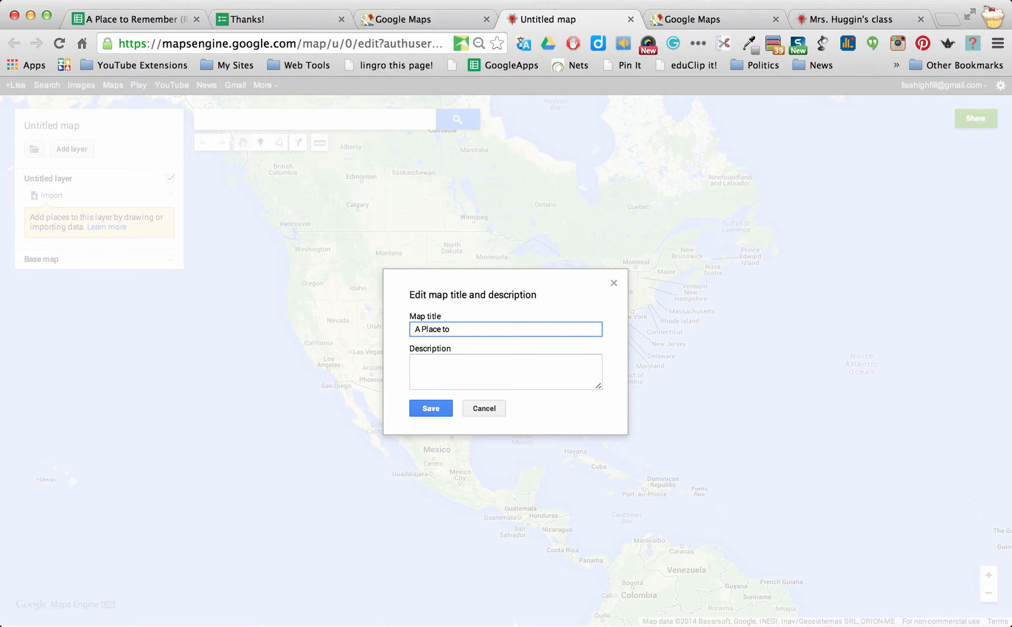
text(Remember!)
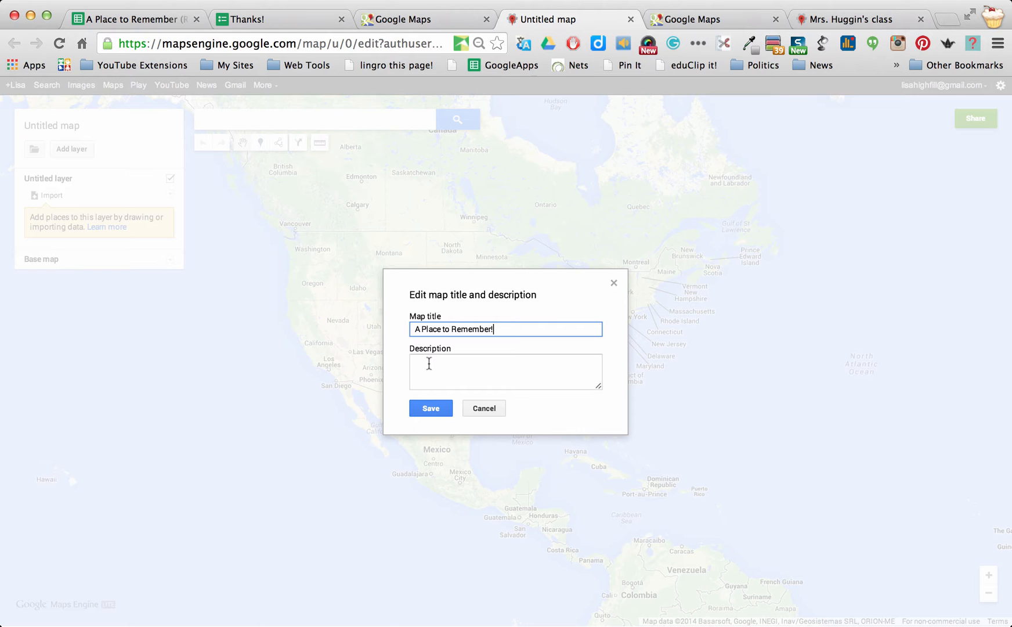
click(431, 409)
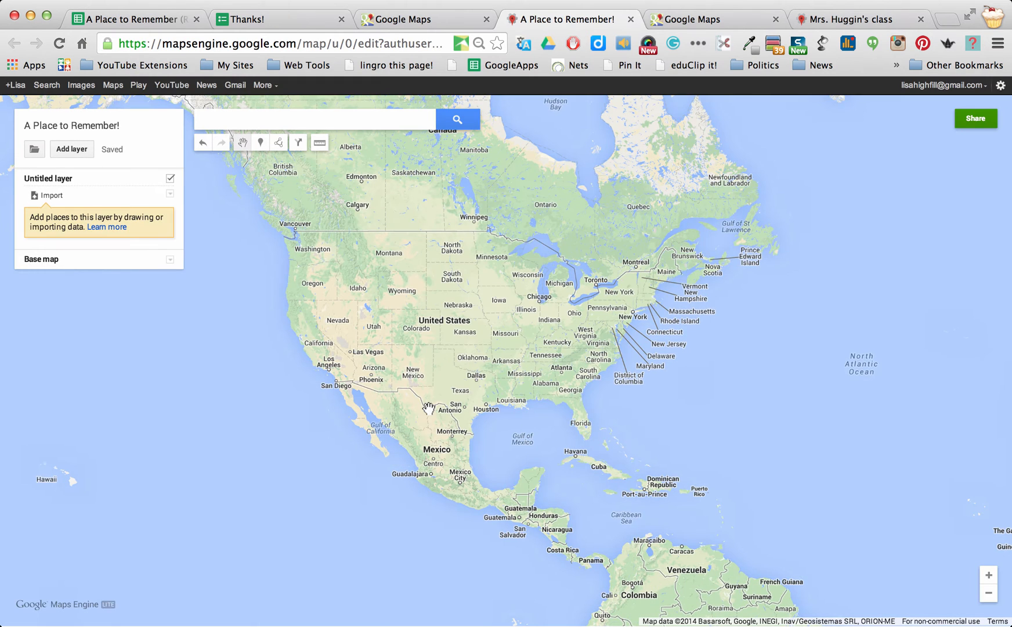
mouse_move(36, 144)
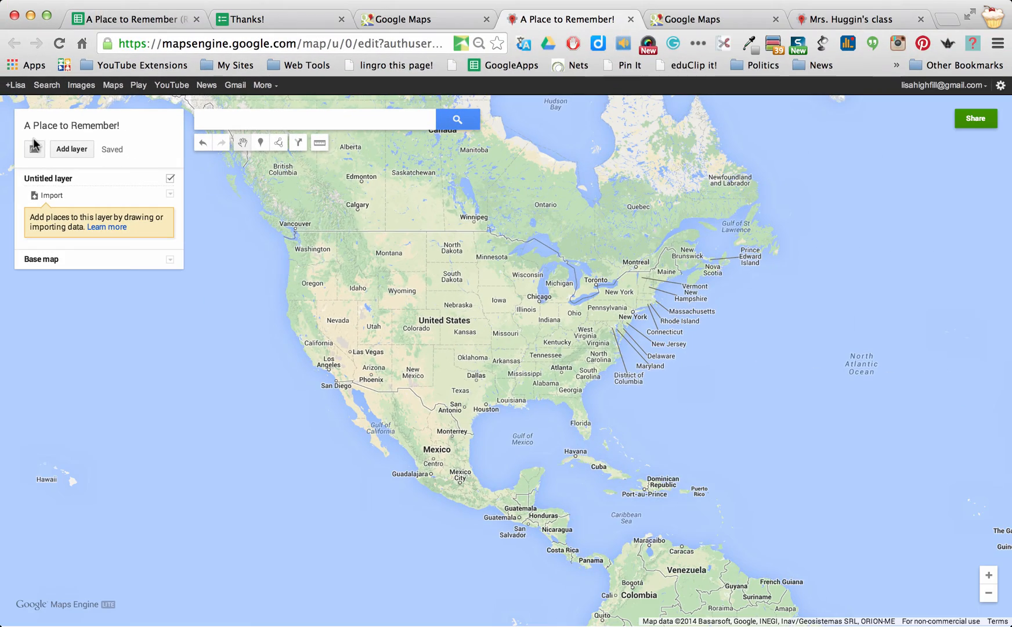
mouse_move(977, 124)
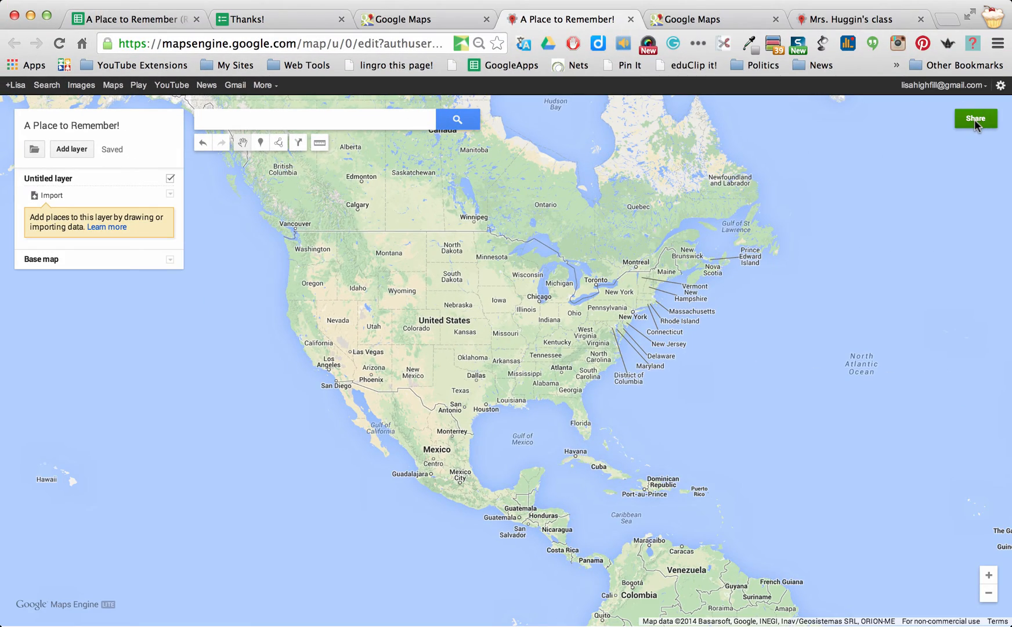
Set the map's sharing so anyone with the link can view, confirming its name first
click(975, 118)
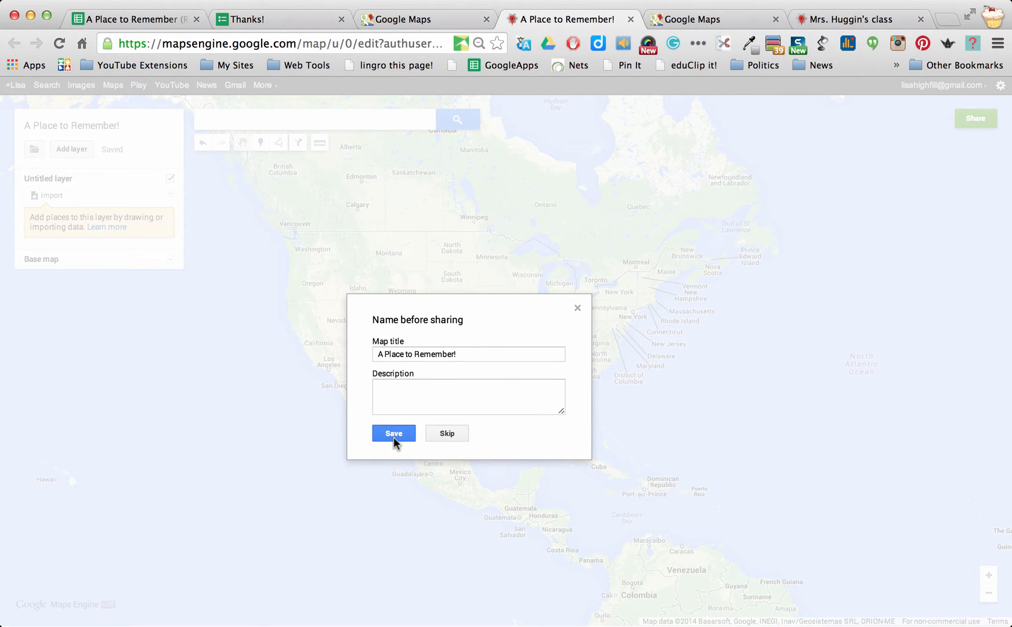
click(393, 434)
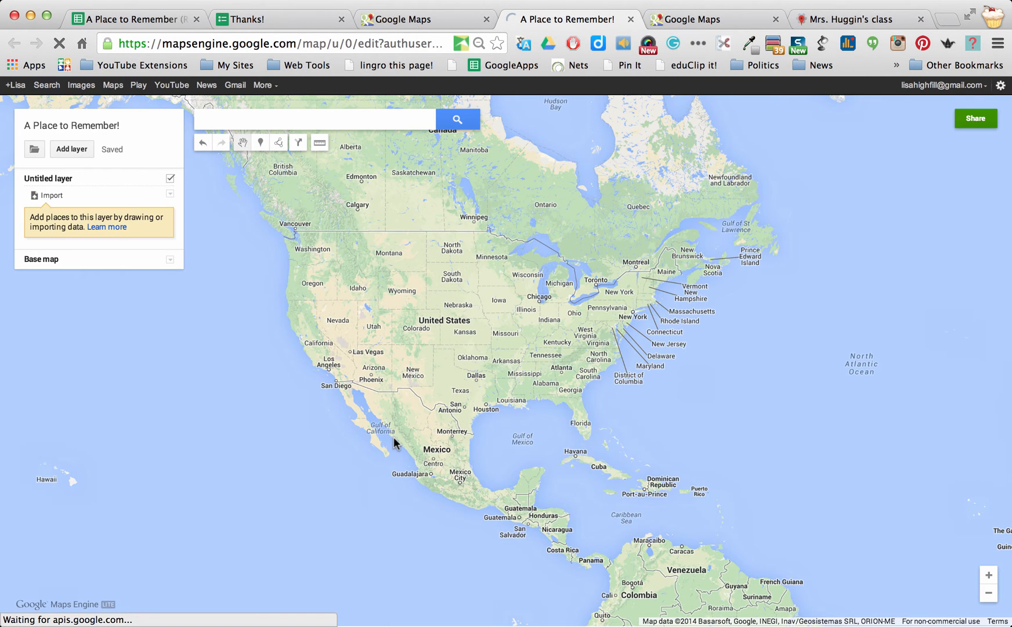
click(975, 118)
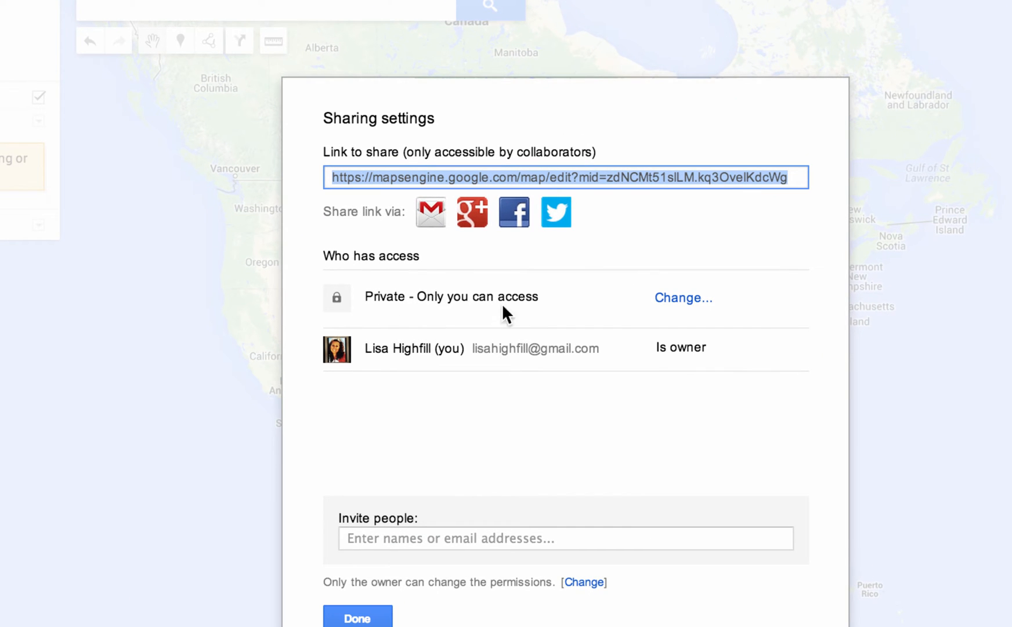
click(682, 298)
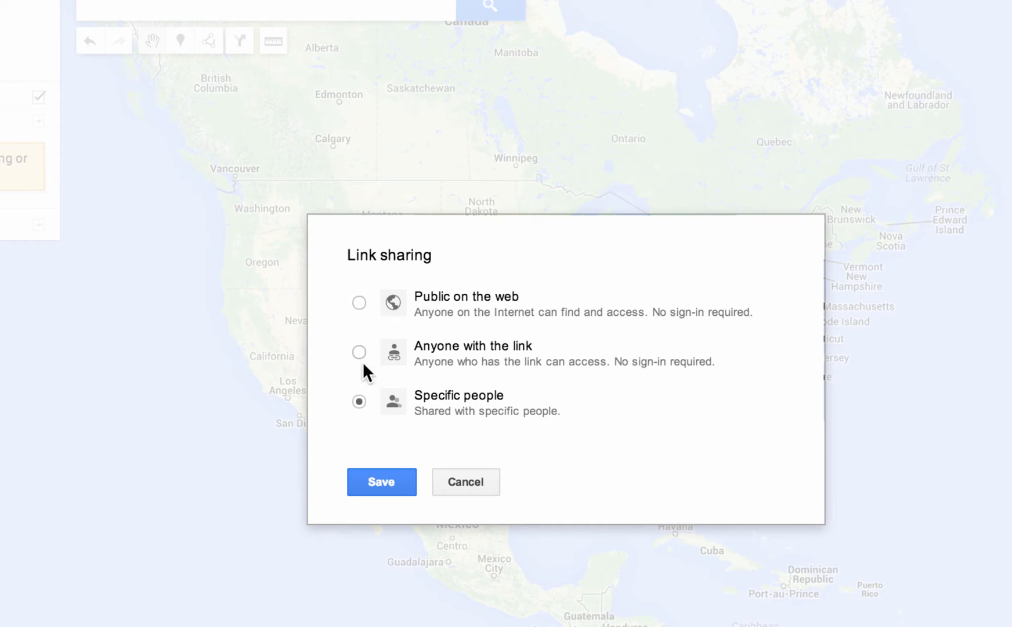
click(359, 352)
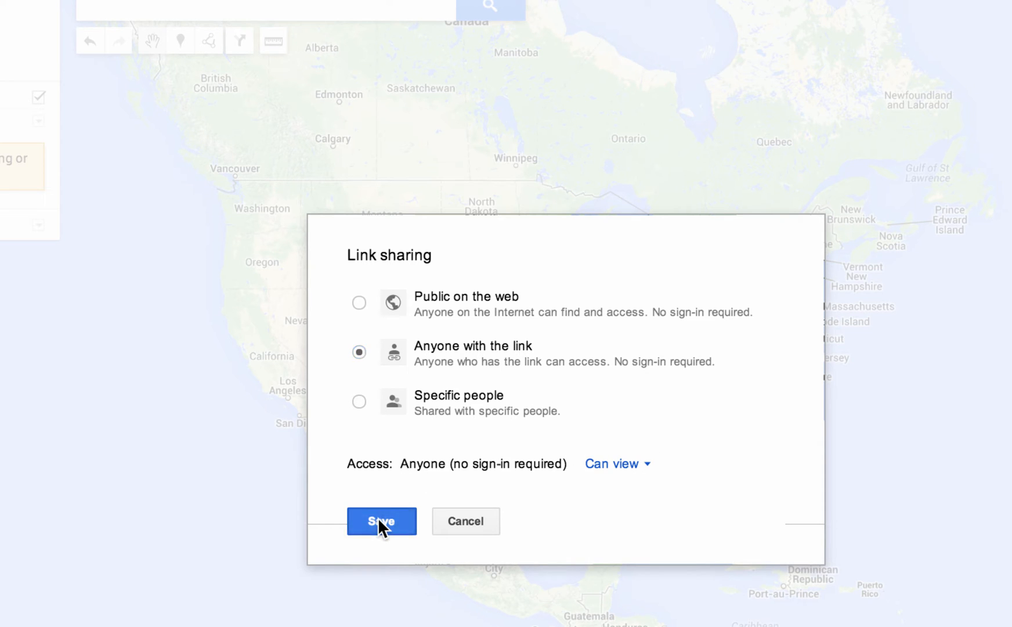
click(381, 521)
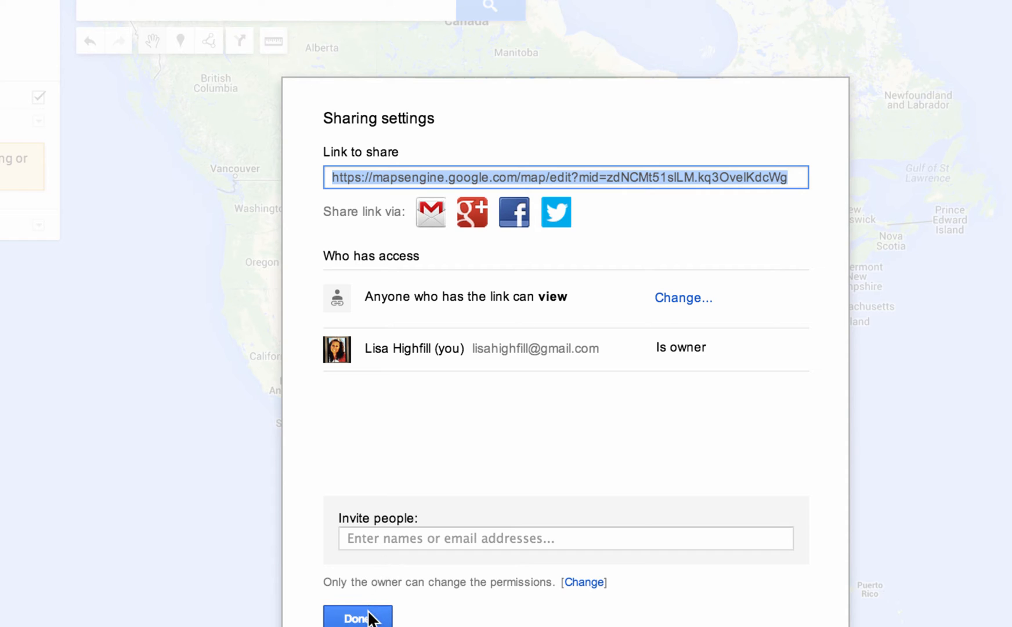
click(358, 616)
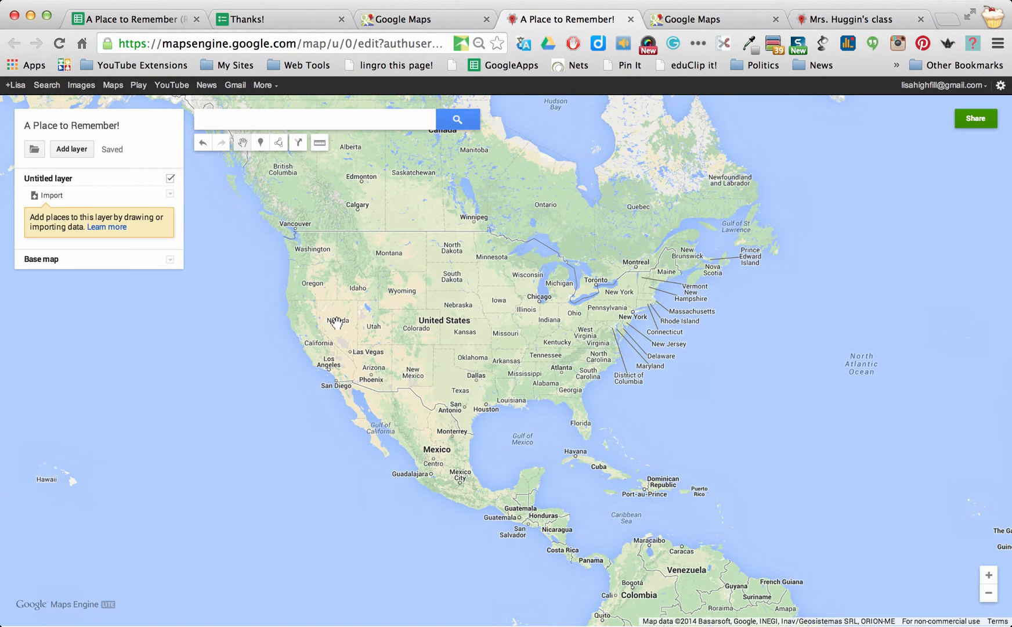
mouse_move(489, 304)
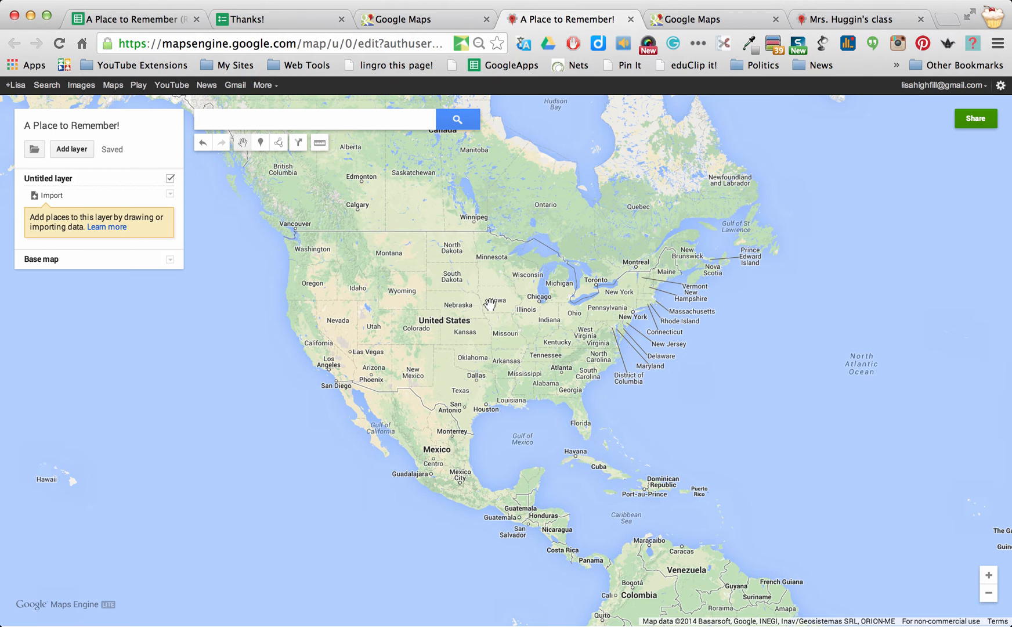
mouse_move(704, 341)
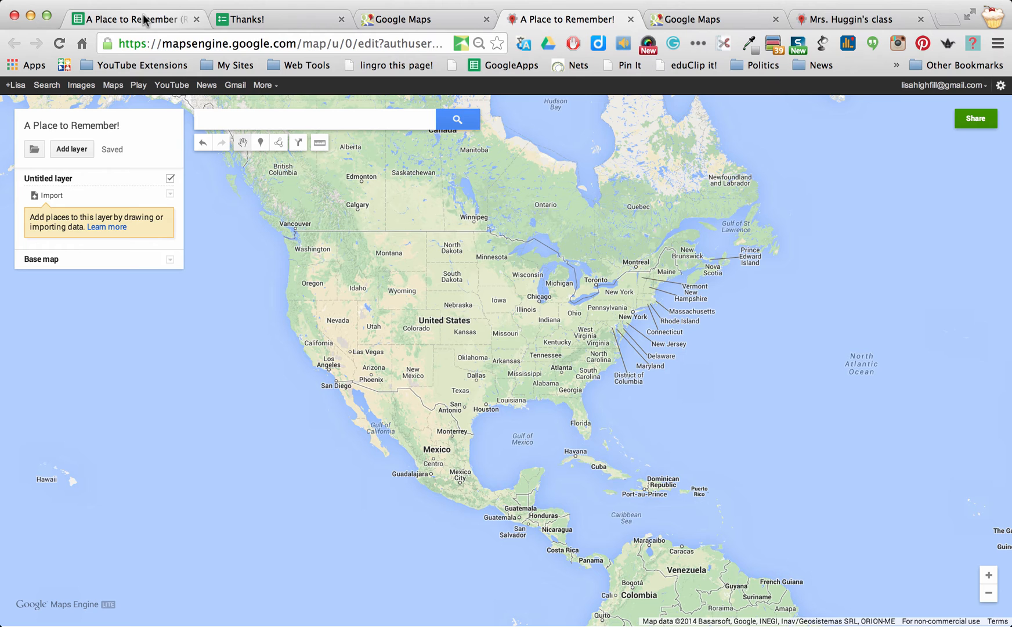
mouse_move(52, 197)
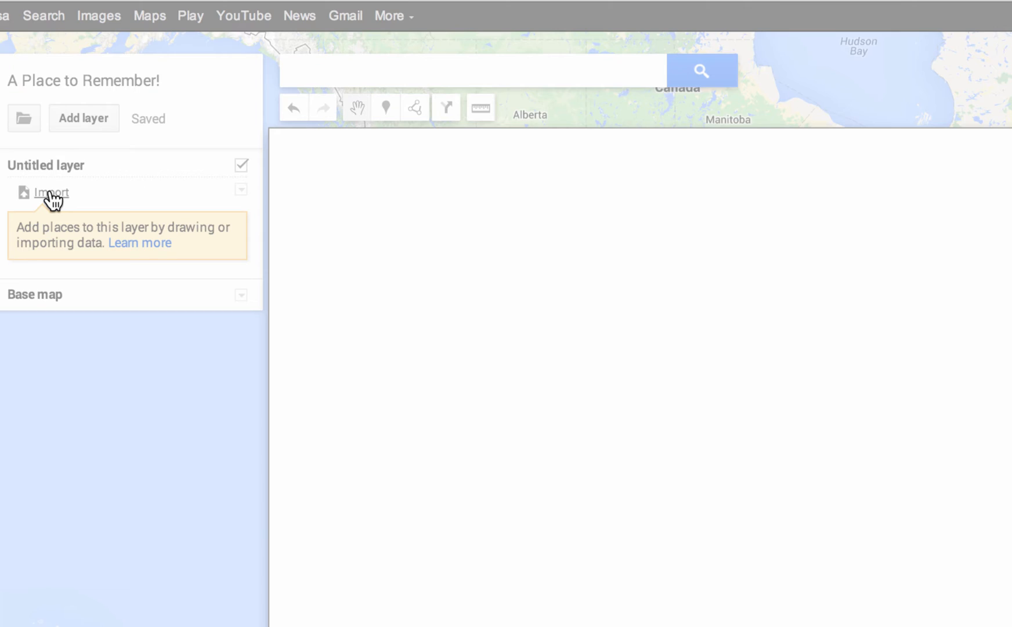
Import the 'A Place to Remember' responses sheet from My Drive into the untitled layer
click(45, 192)
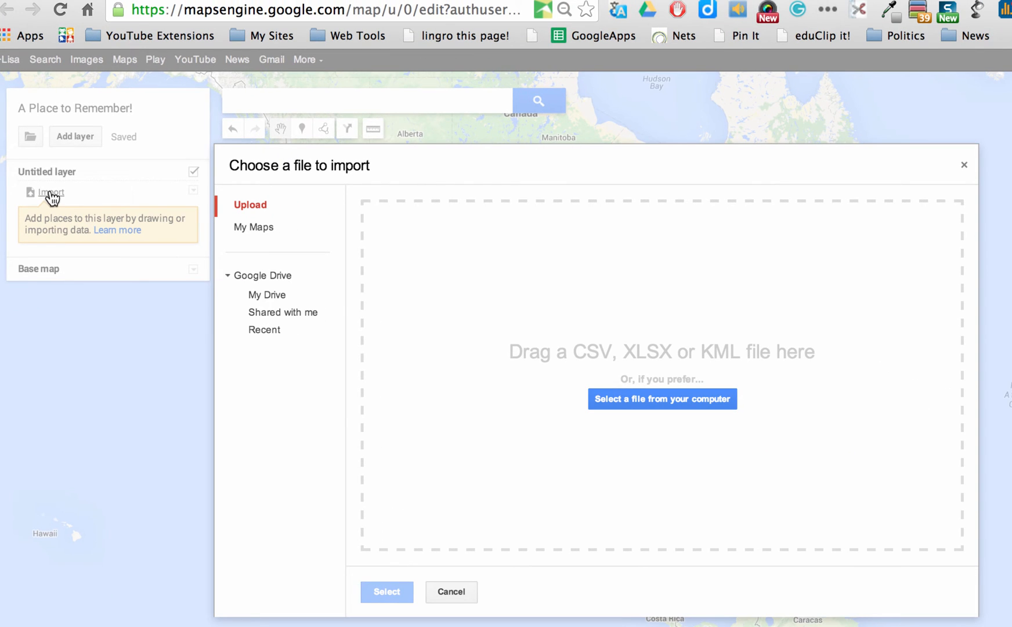
mouse_move(450, 306)
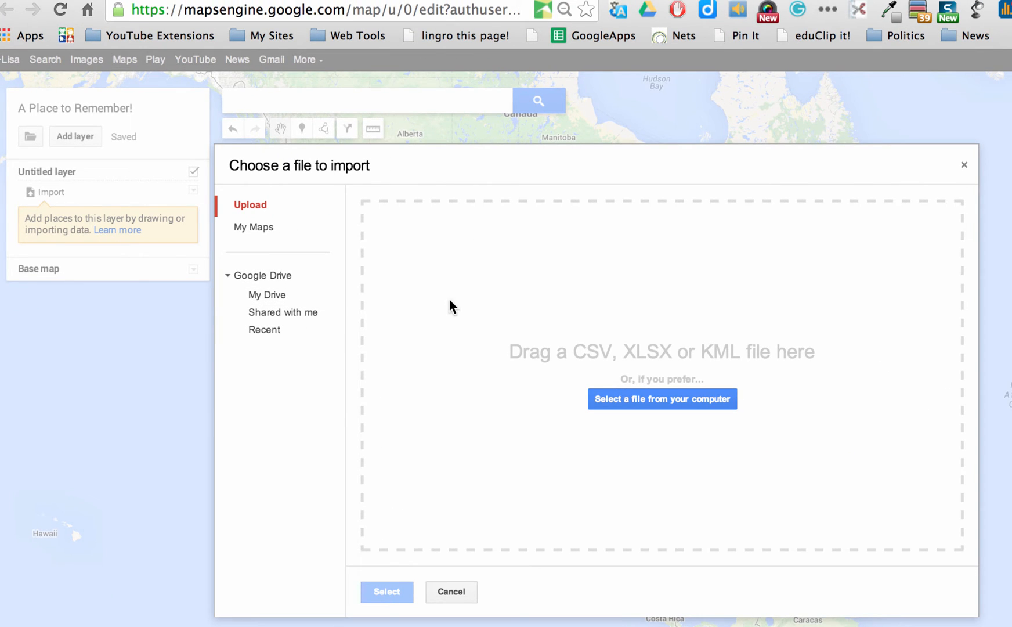
click(267, 295)
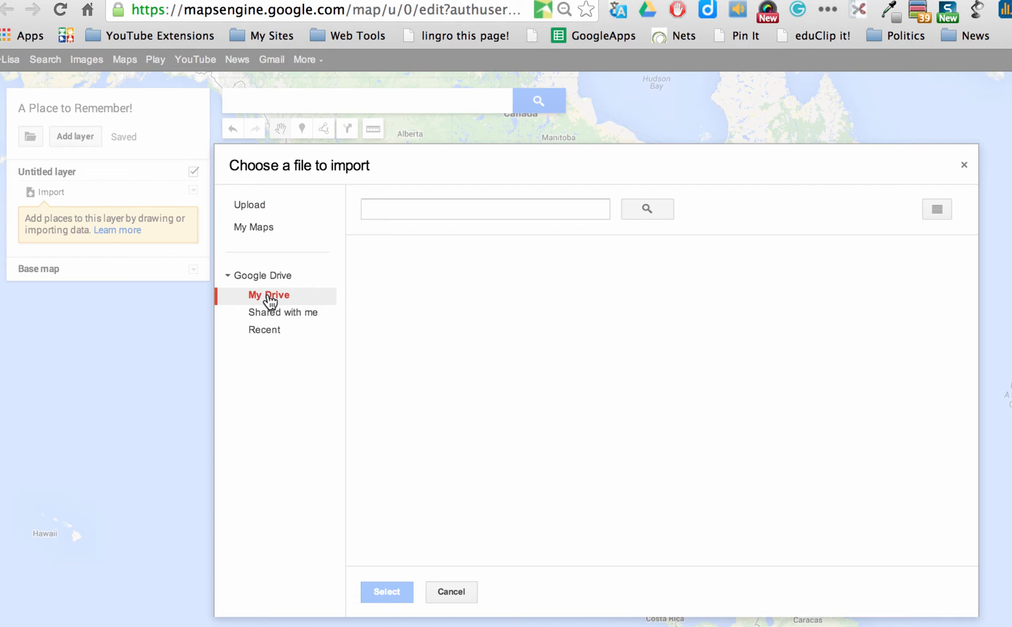
click(268, 295)
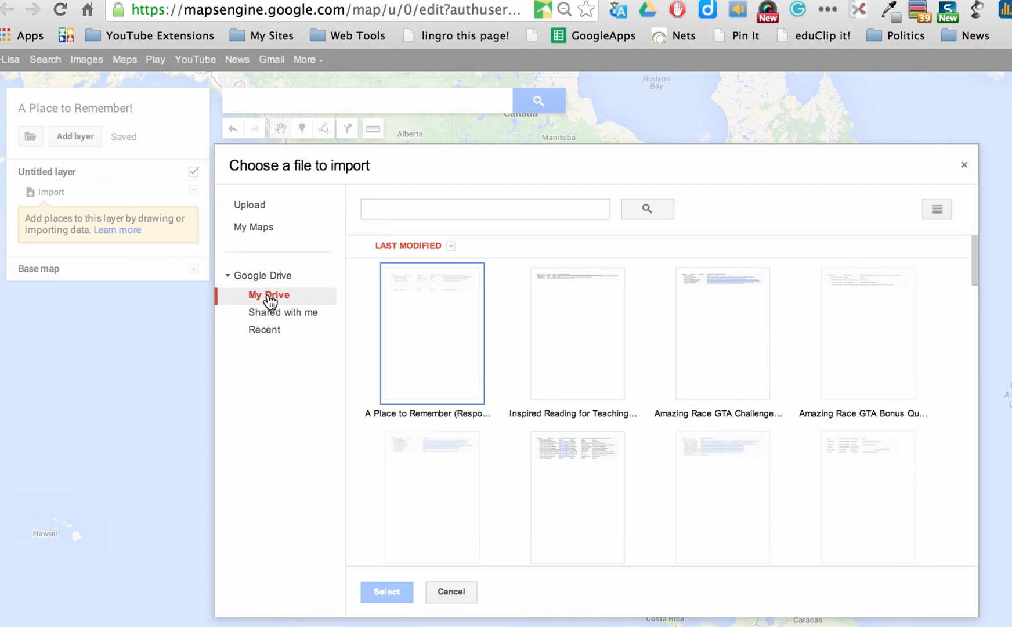
click(432, 334)
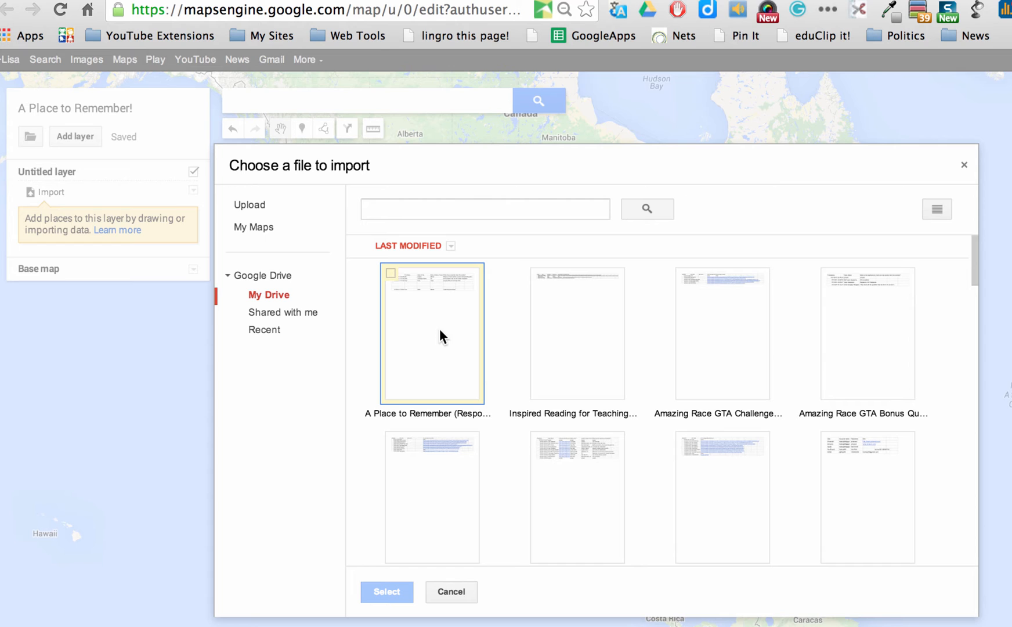
click(432, 335)
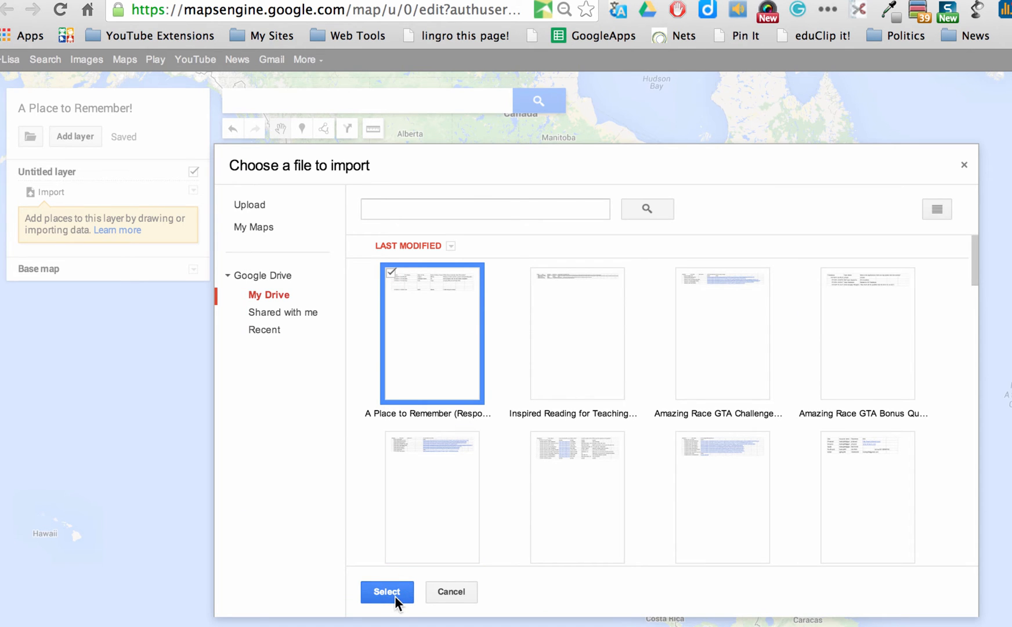
click(388, 592)
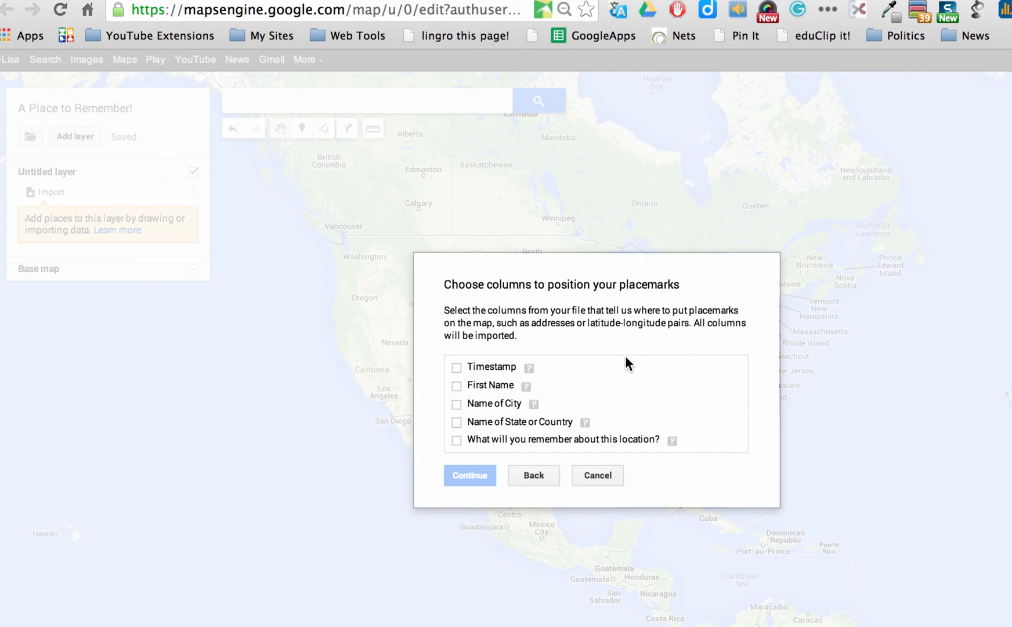
mouse_move(570, 351)
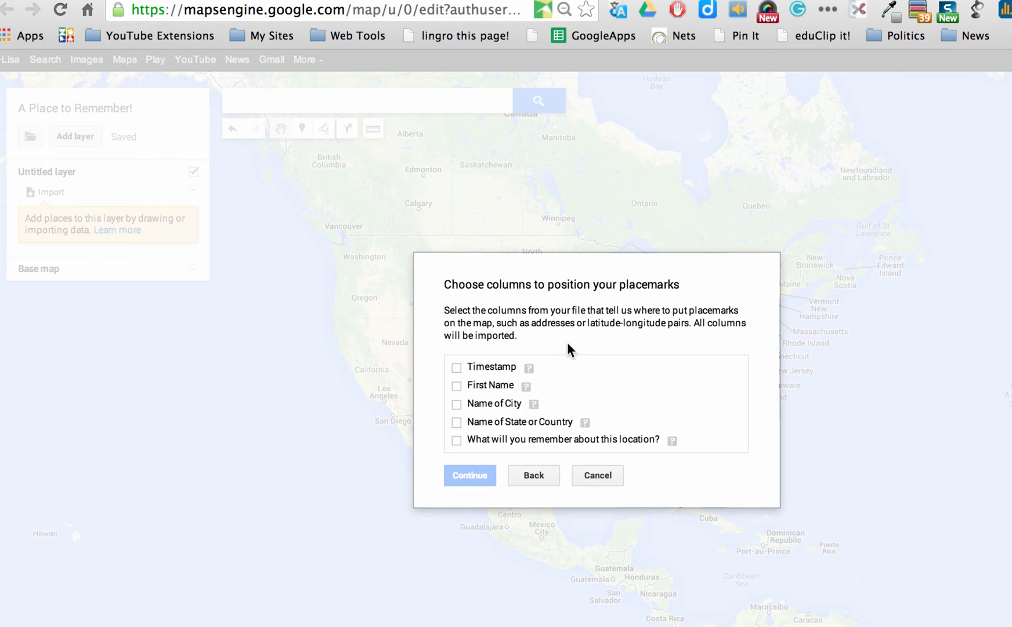
mouse_move(535, 367)
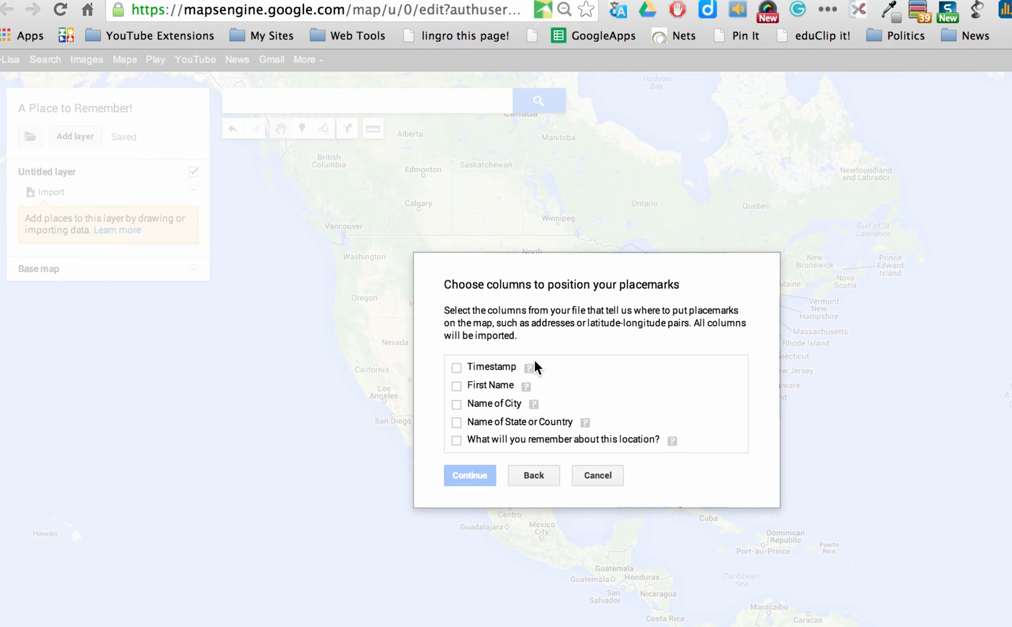
mouse_move(458, 408)
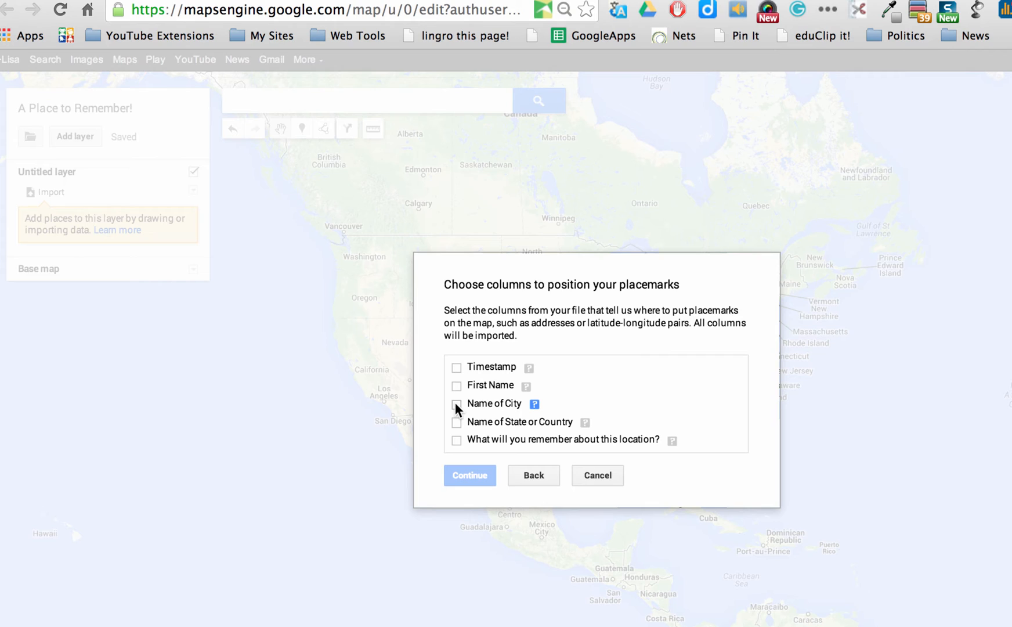
Position placemarks by the Name of City and Name of State or Country columns and continue
click(458, 404)
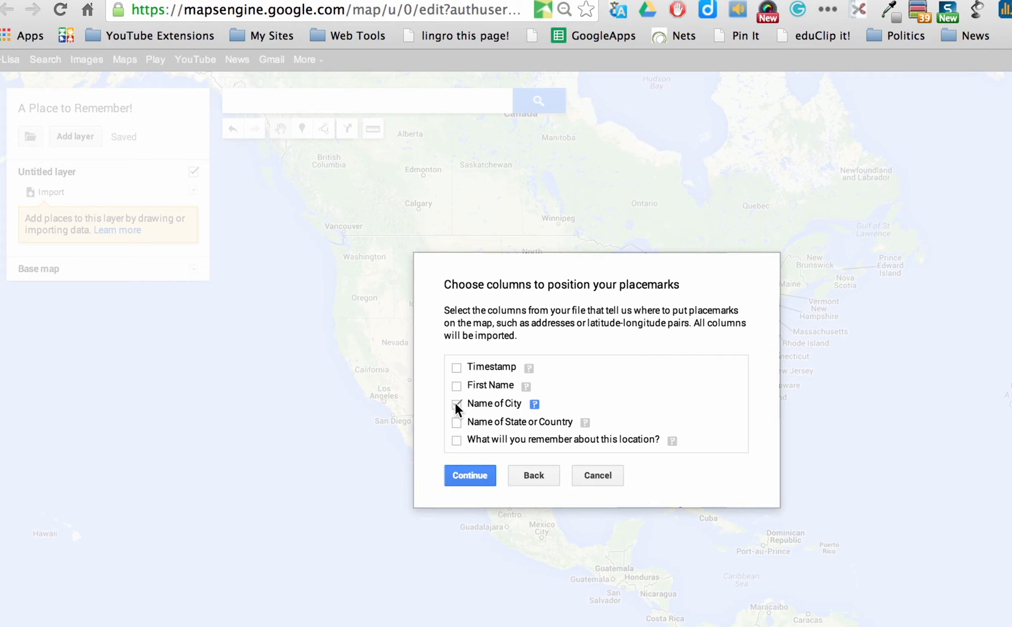
click(458, 404)
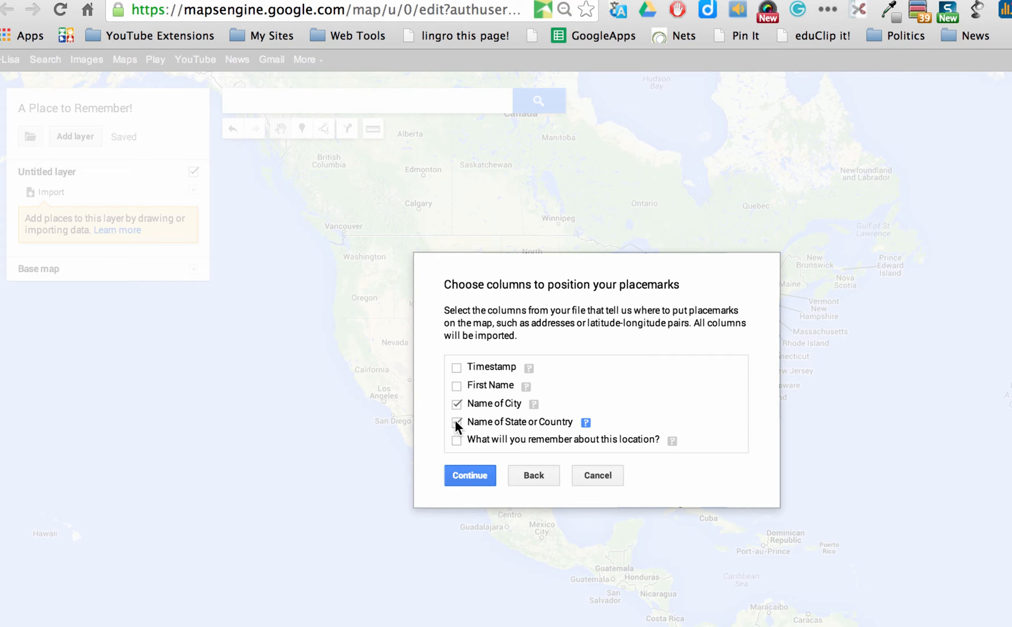
click(458, 422)
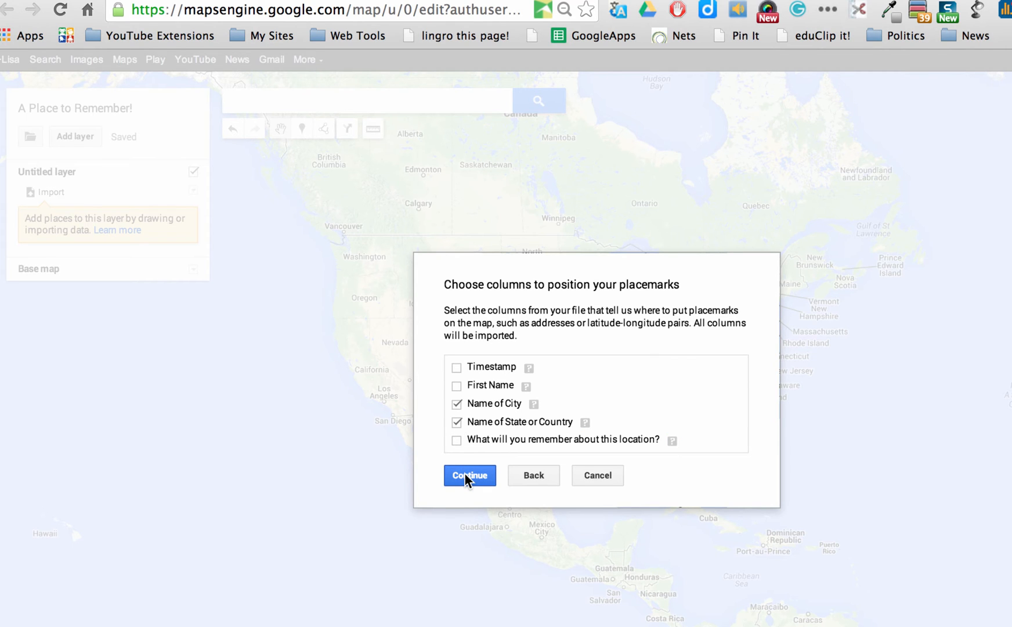
click(471, 476)
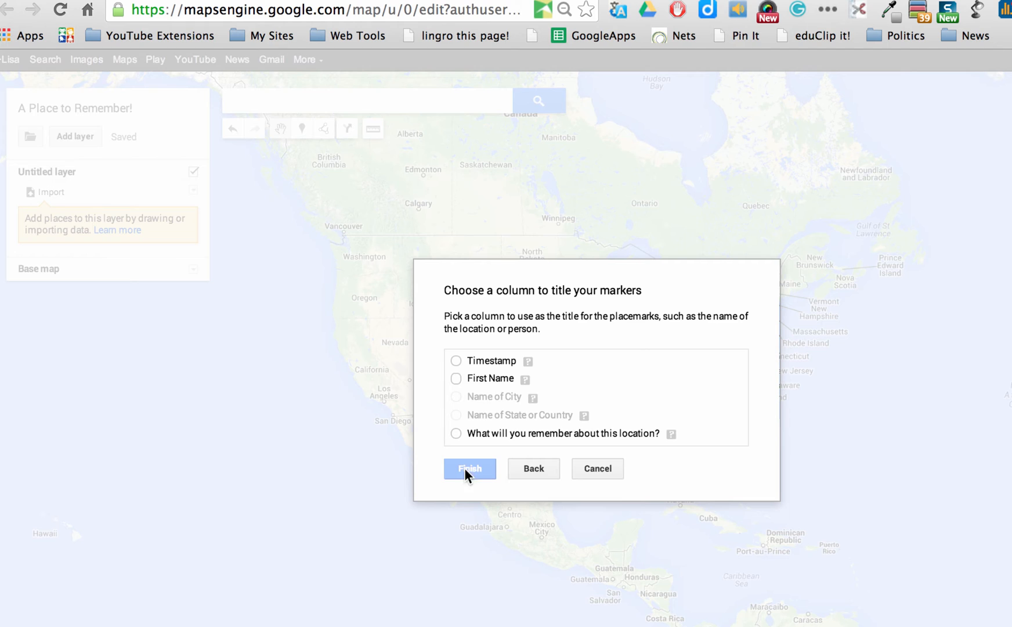
mouse_move(585, 309)
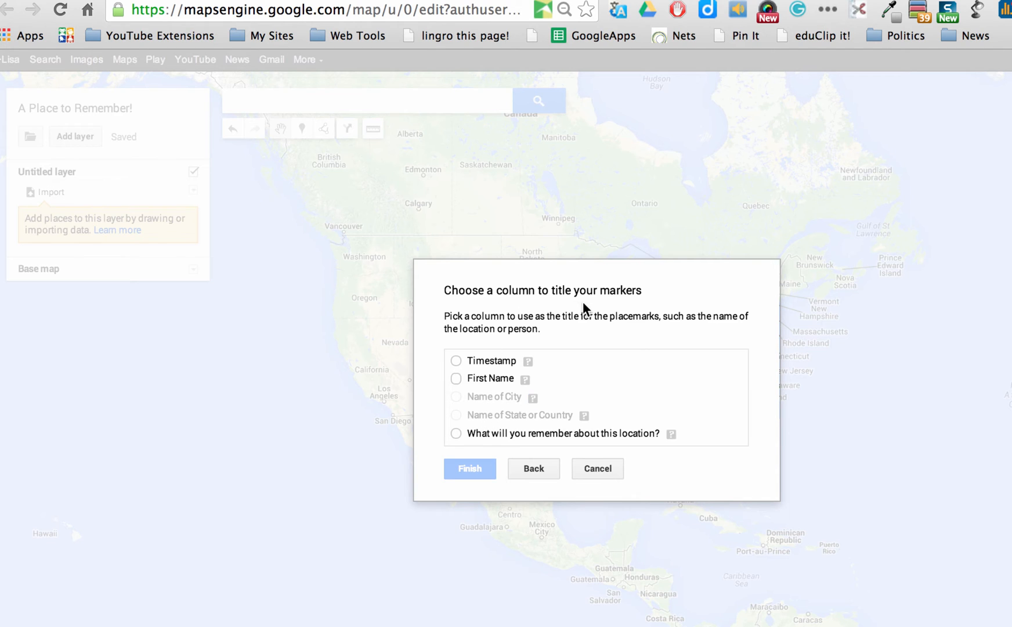
Choose First Name as the placemark title column and finish the import
click(456, 378)
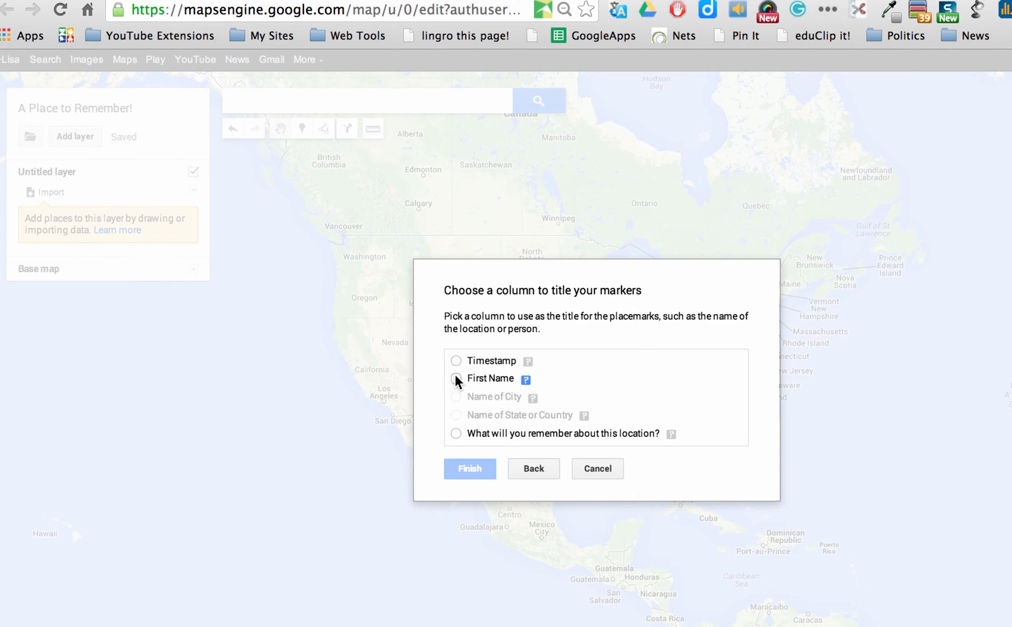
click(455, 378)
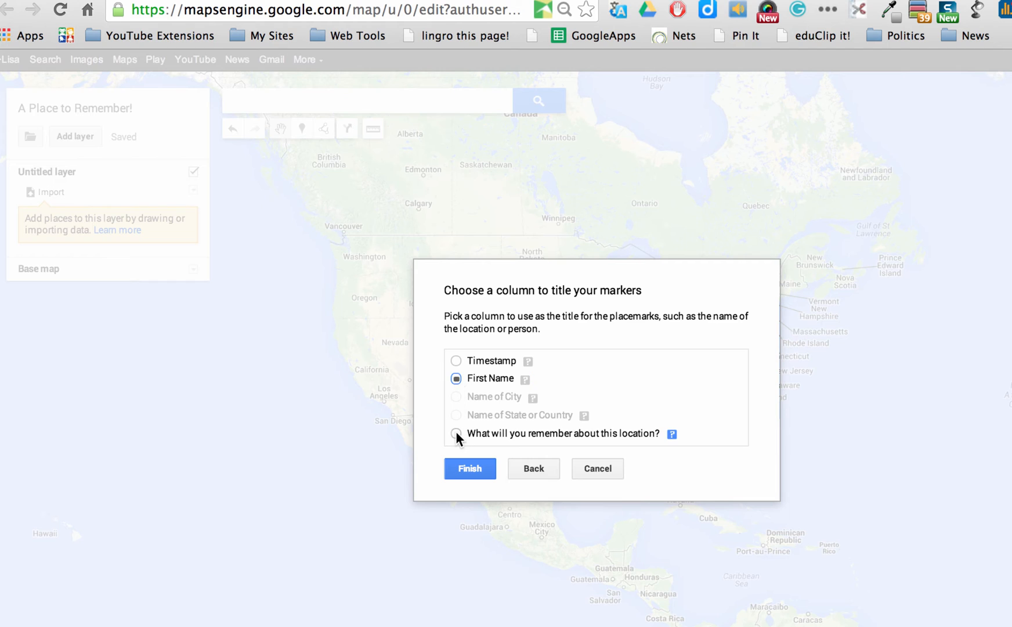
click(455, 433)
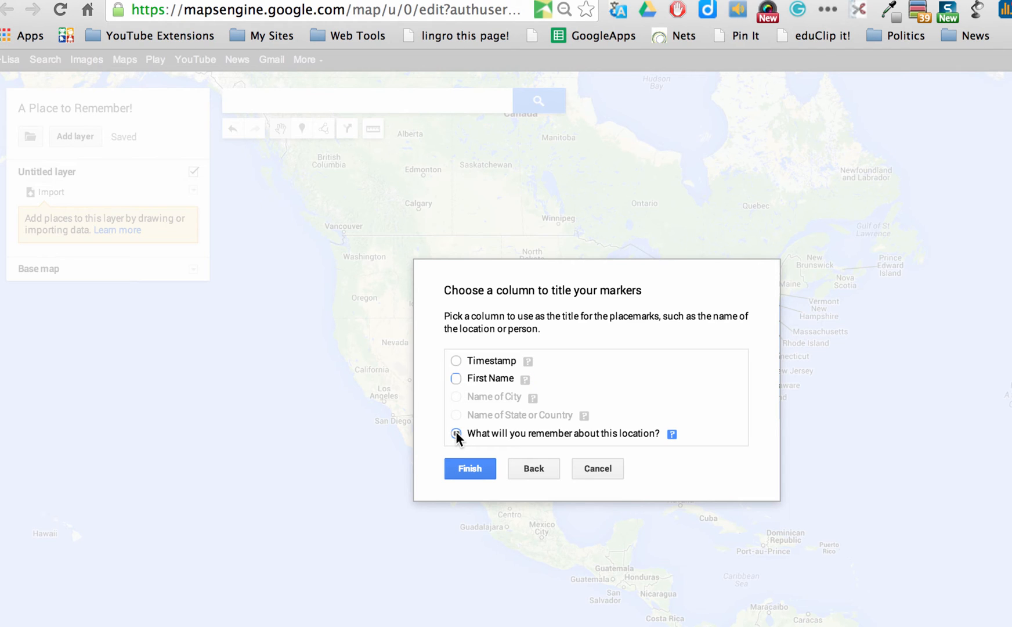
click(455, 379)
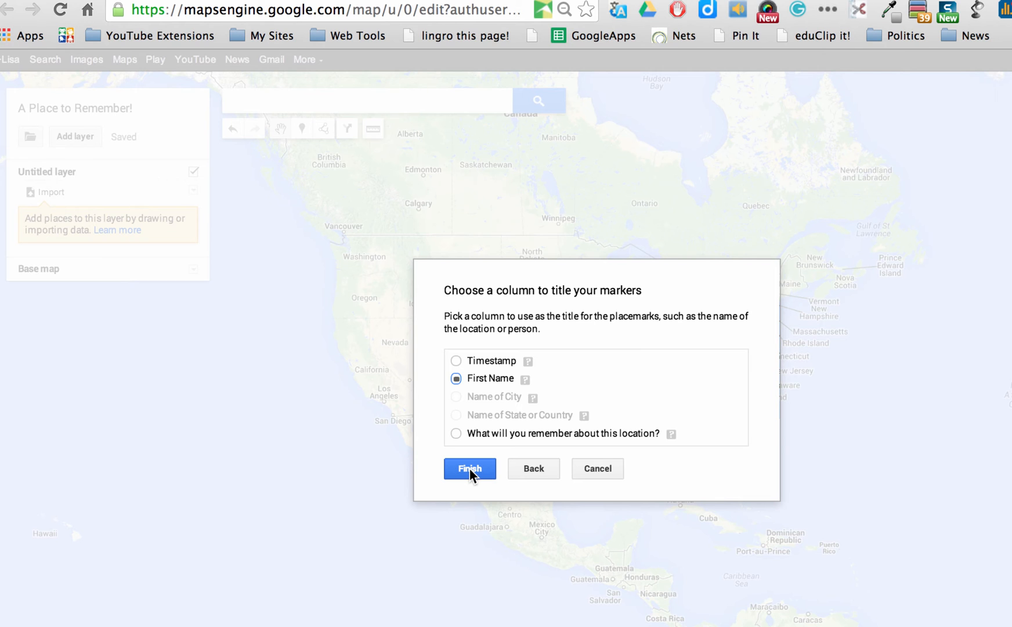
click(470, 469)
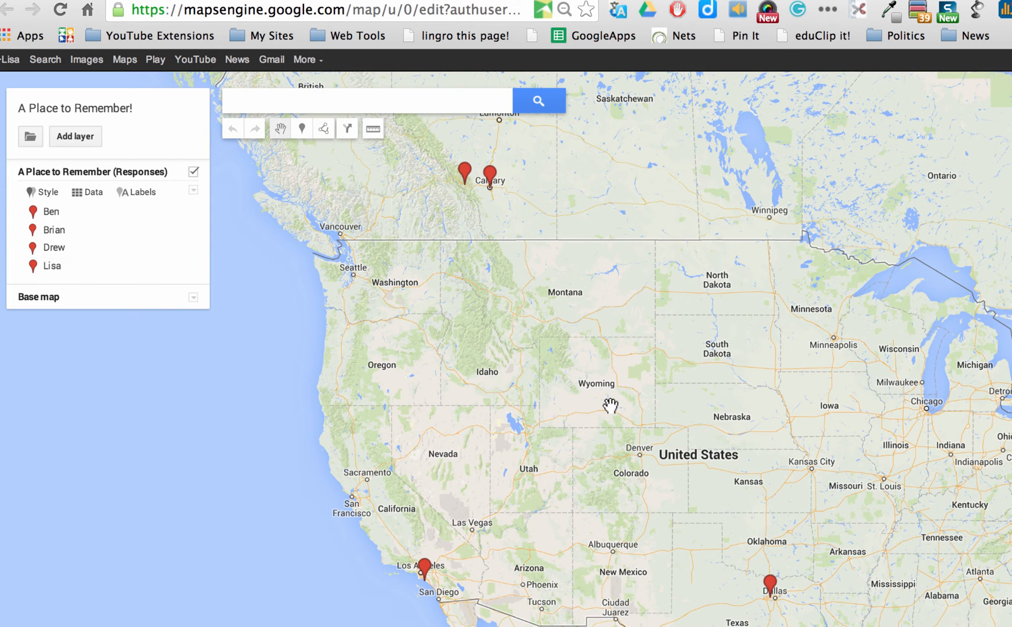
mouse_move(705, 455)
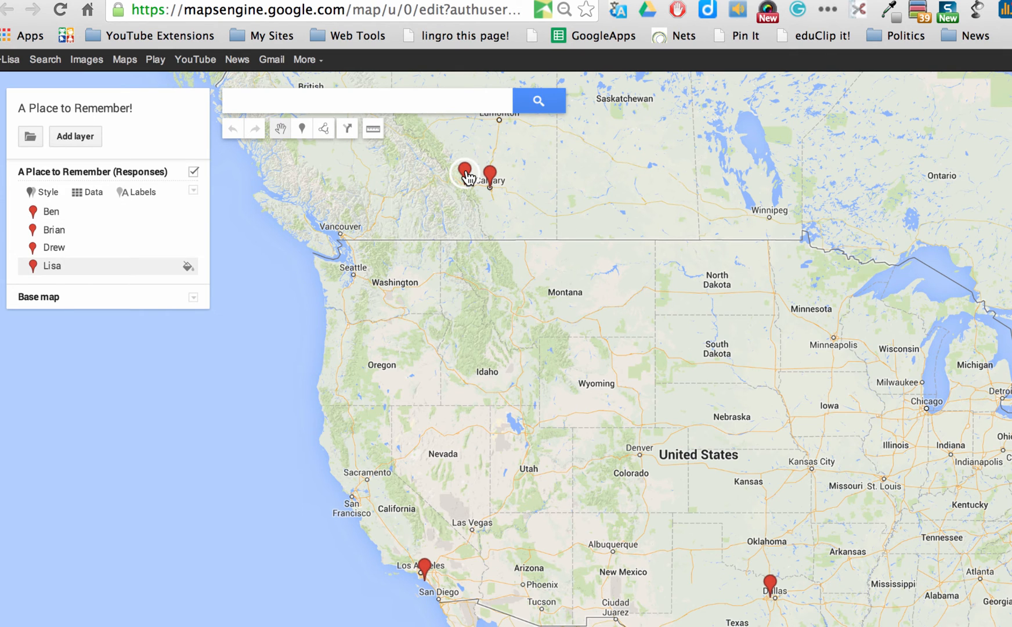
click(466, 174)
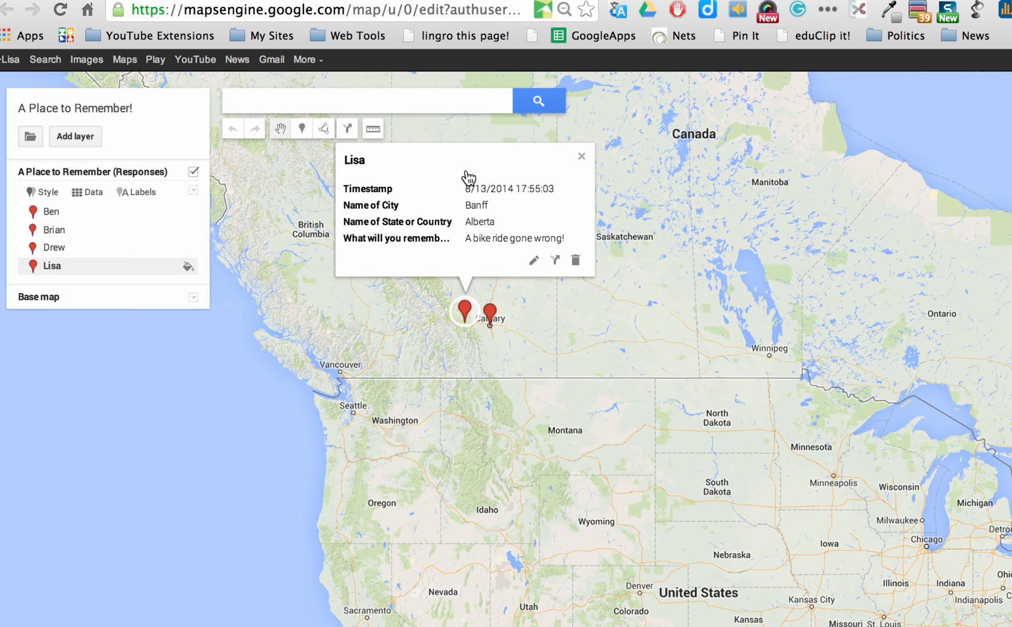
mouse_move(557, 172)
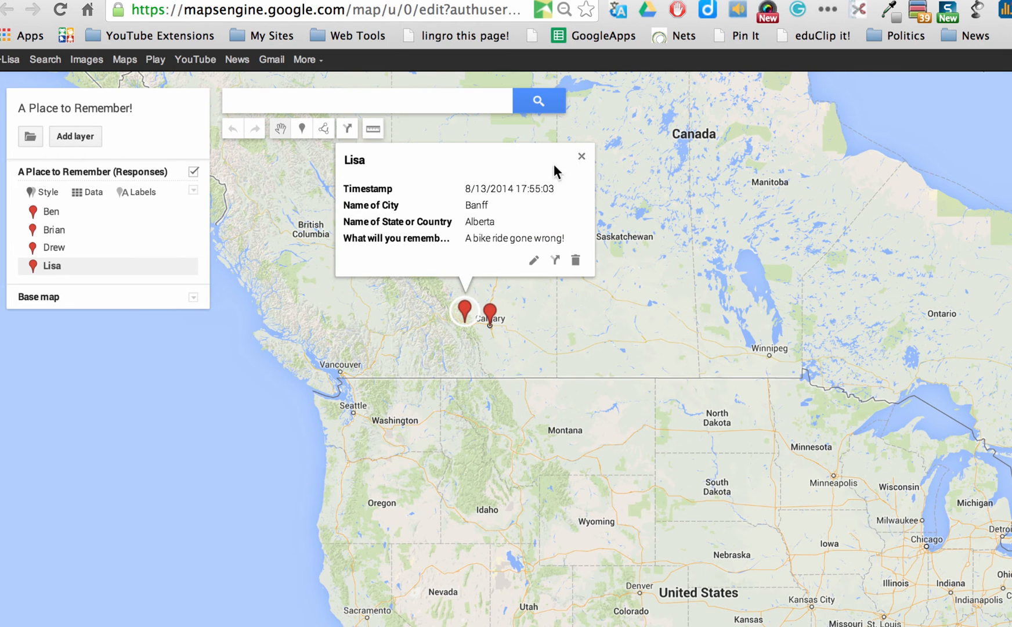
mouse_move(545, 248)
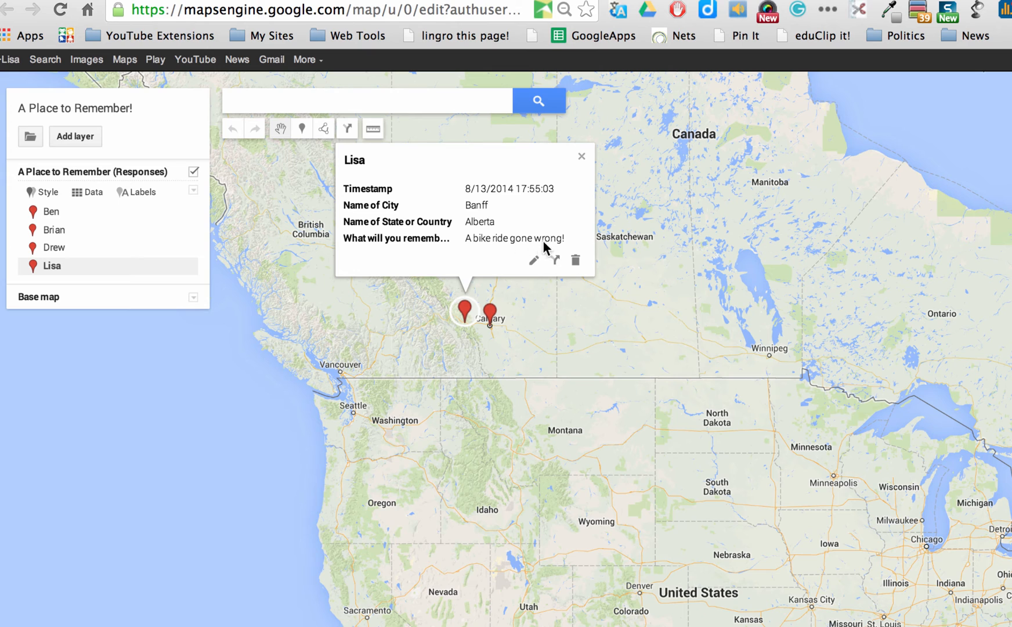
mouse_move(430, 195)
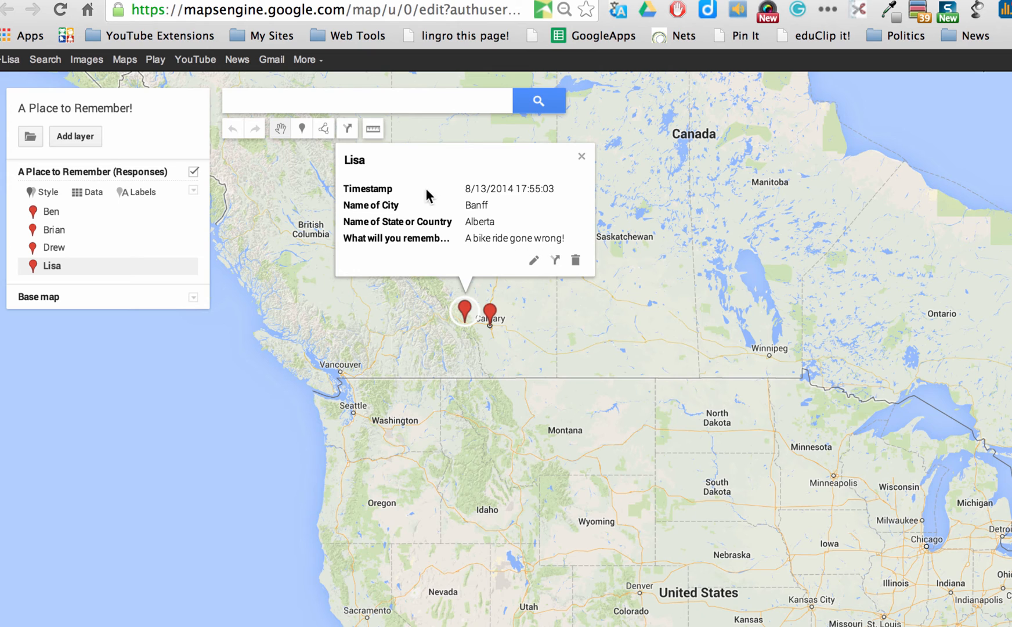
mouse_move(490, 232)
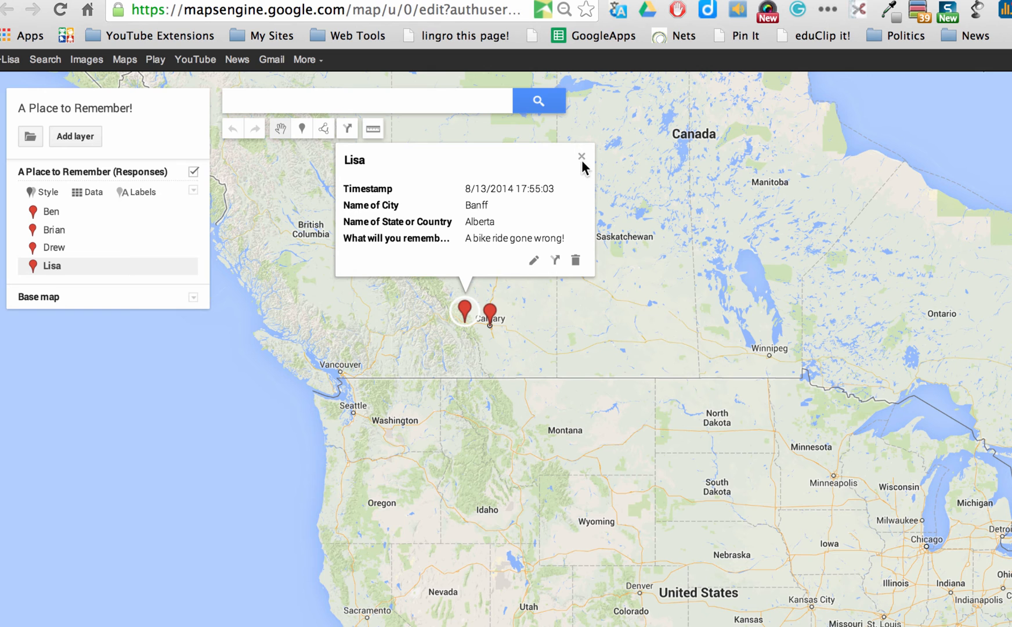
click(581, 157)
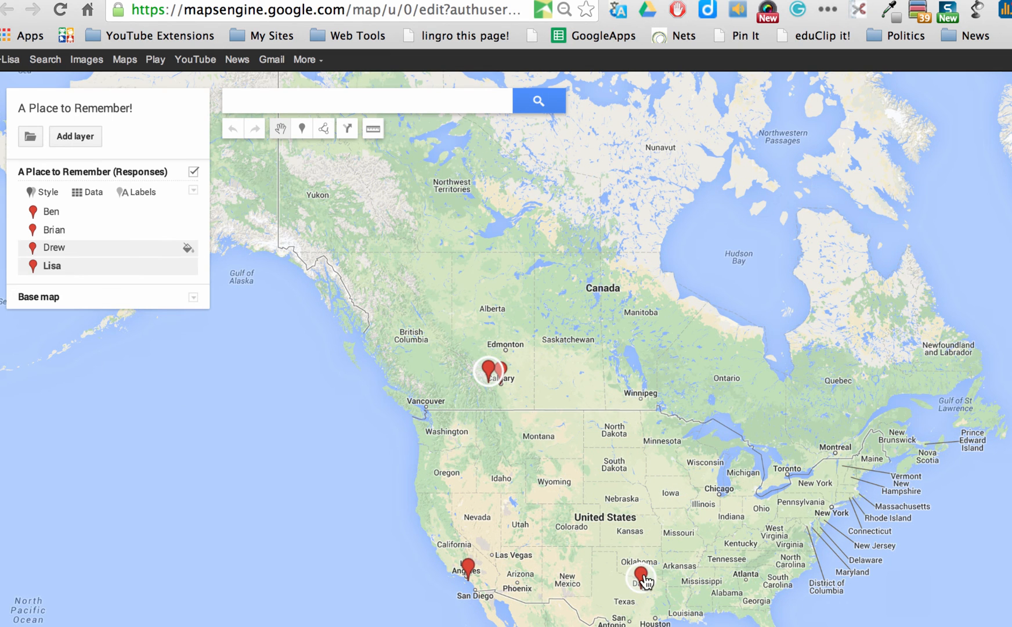
click(641, 580)
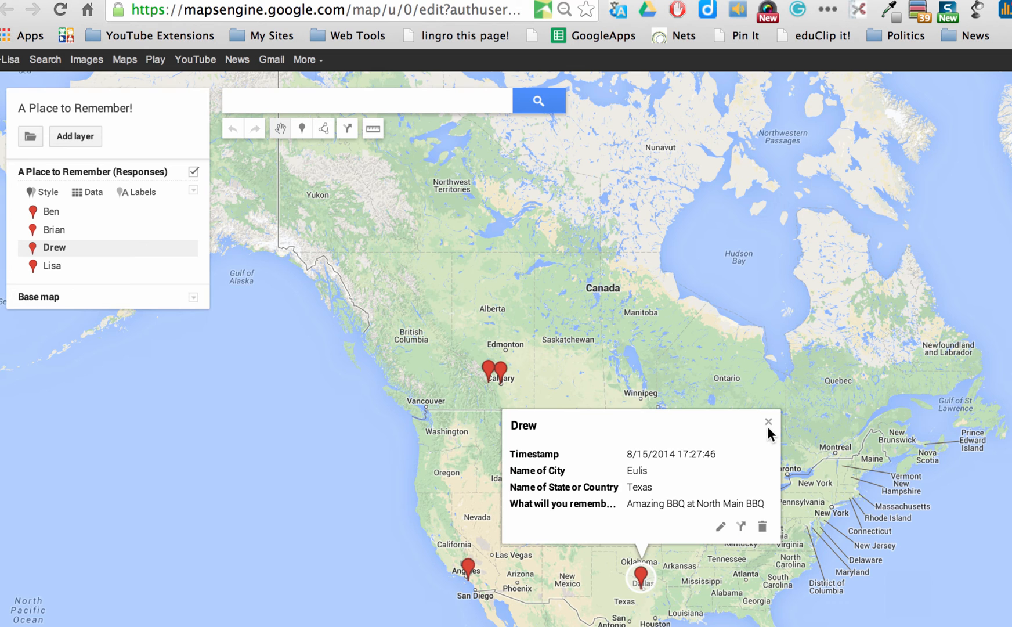
click(769, 421)
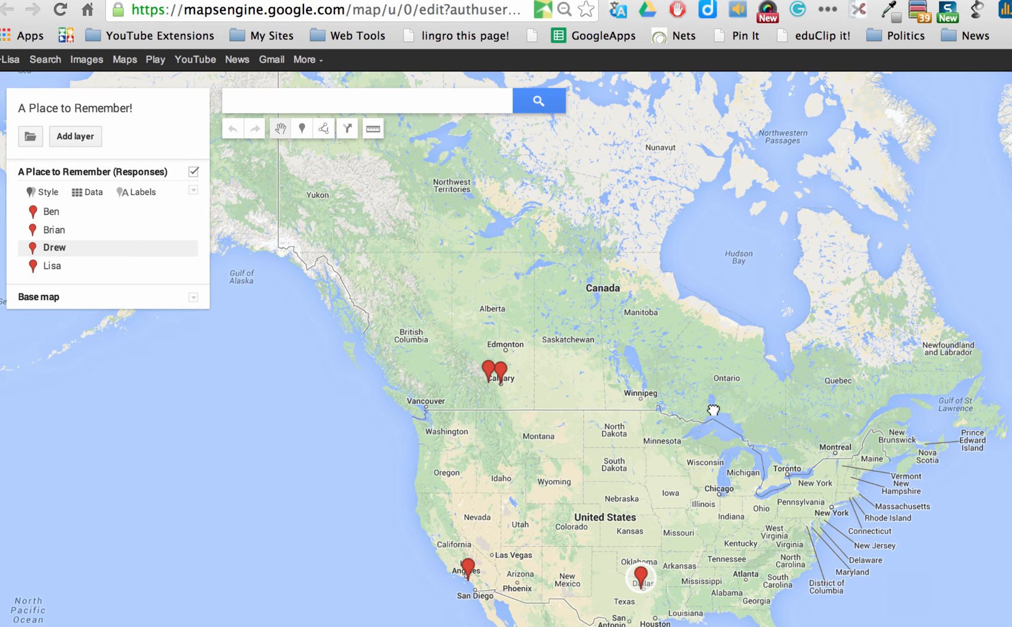
drag(714, 409, 682, 338)
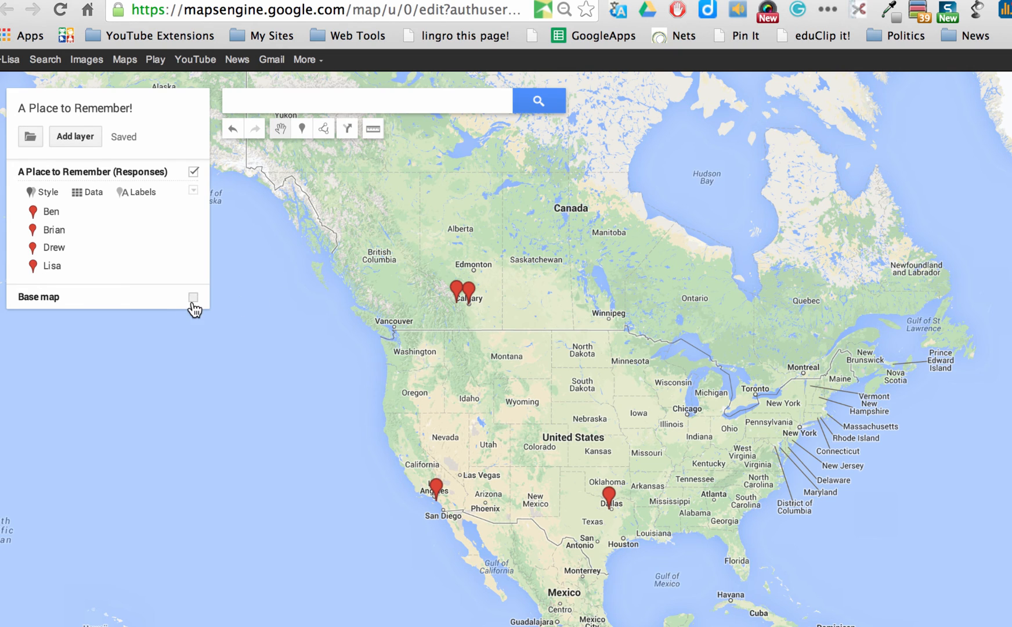
Change the base map style to Satellite imagery, keeping the four response placemarks visible
click(193, 297)
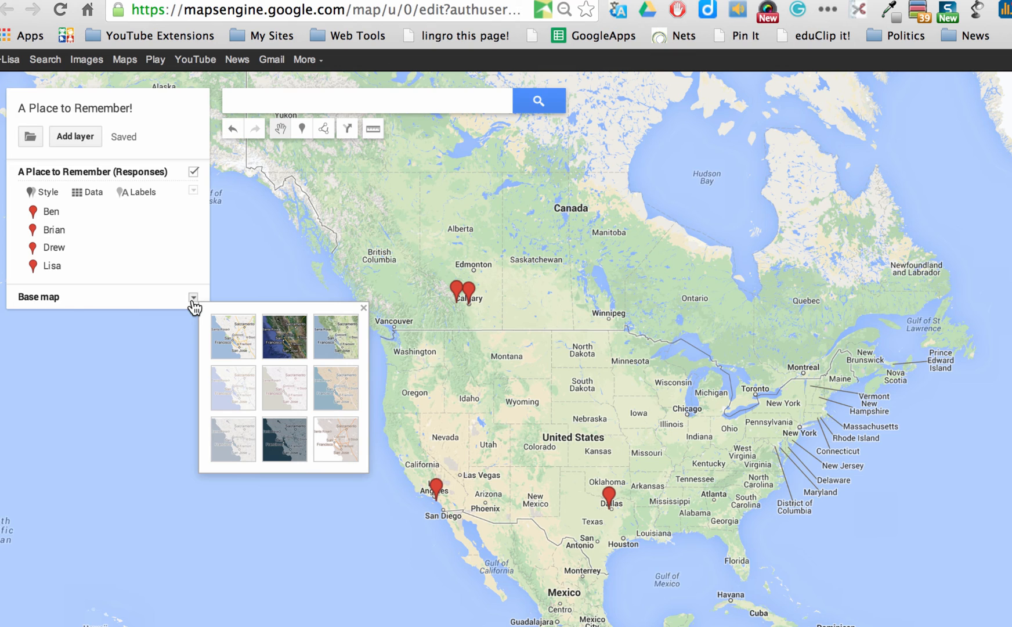
mouse_move(166, 309)
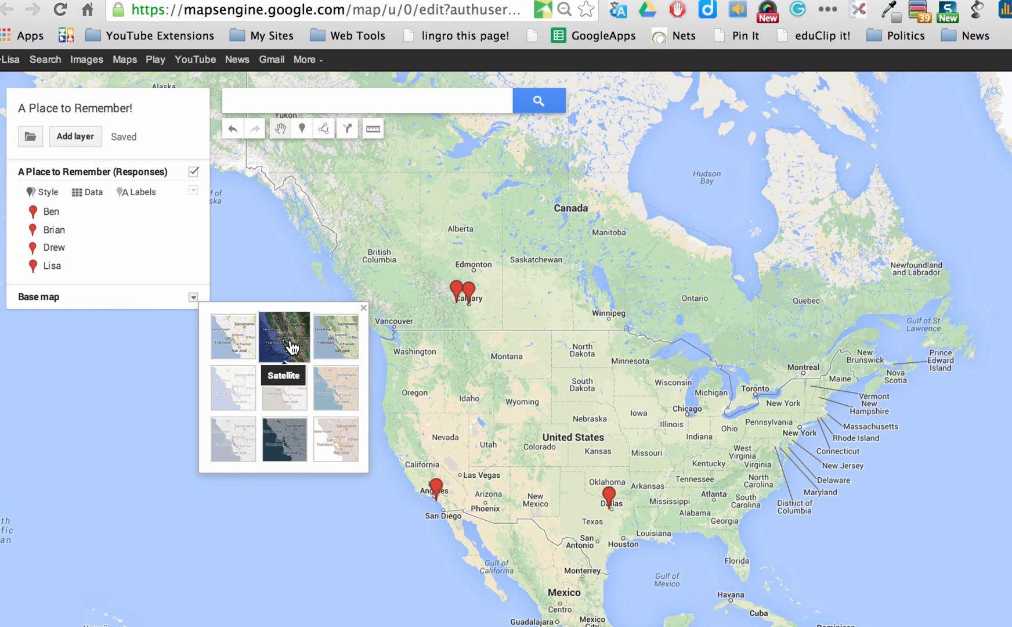
click(285, 337)
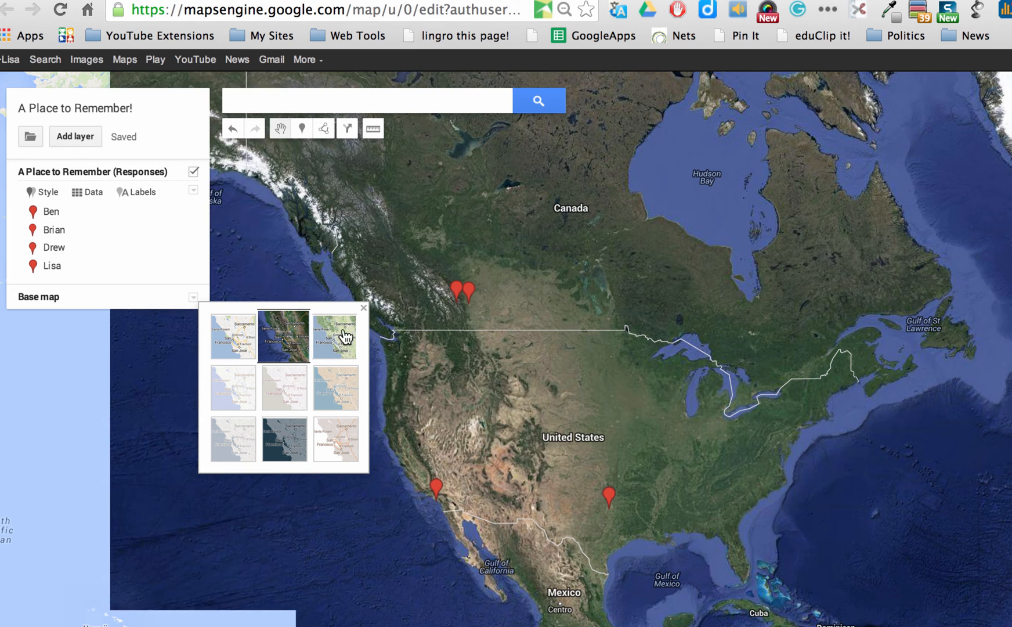
click(362, 308)
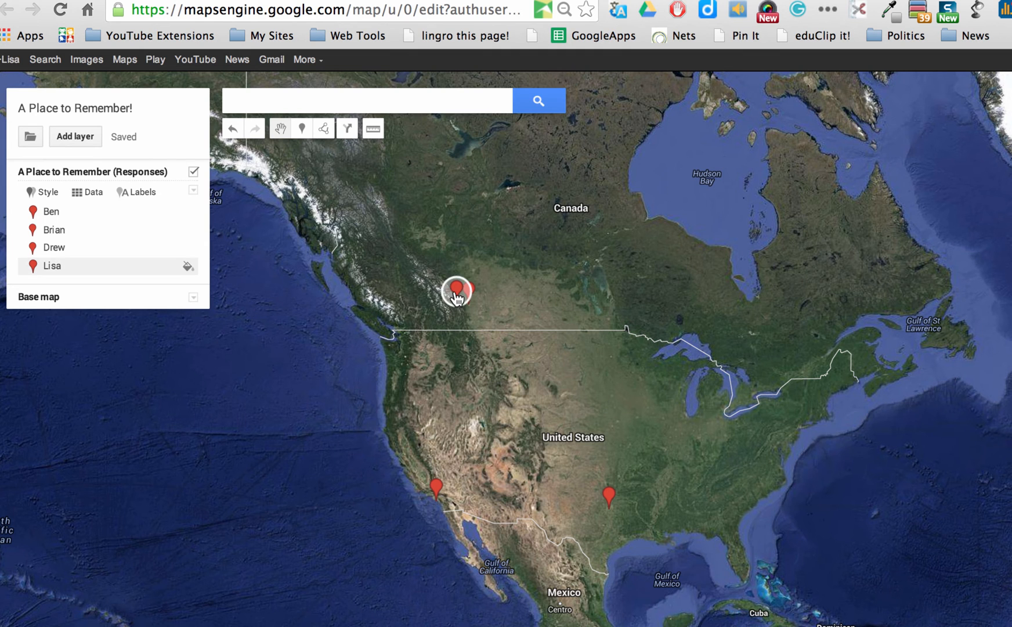
Edit Lisa's Banff placemark and turn off its Timestamp display
click(458, 300)
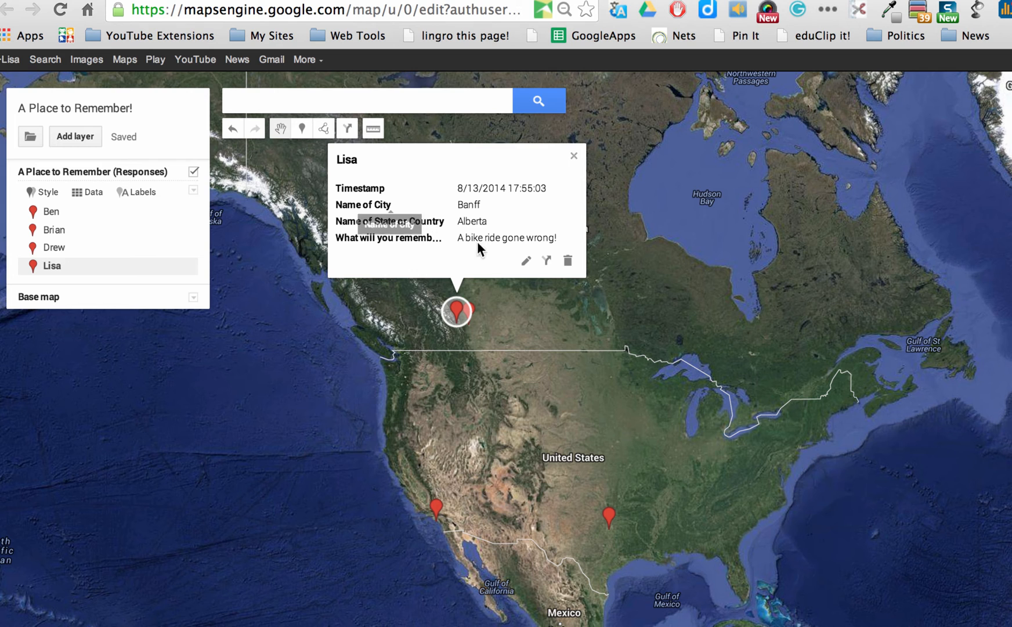
mouse_move(525, 260)
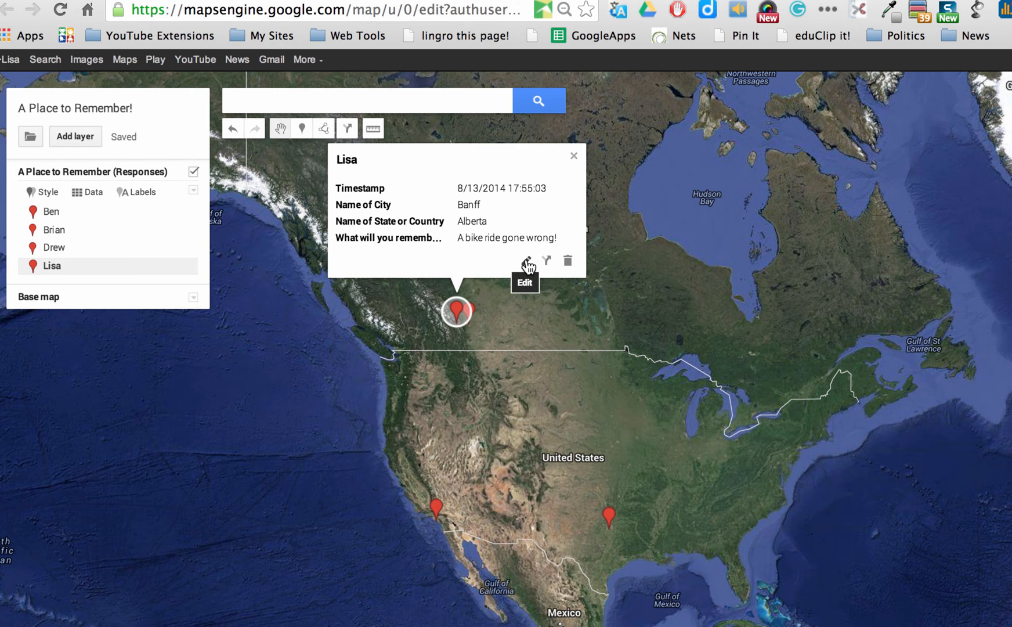
click(524, 261)
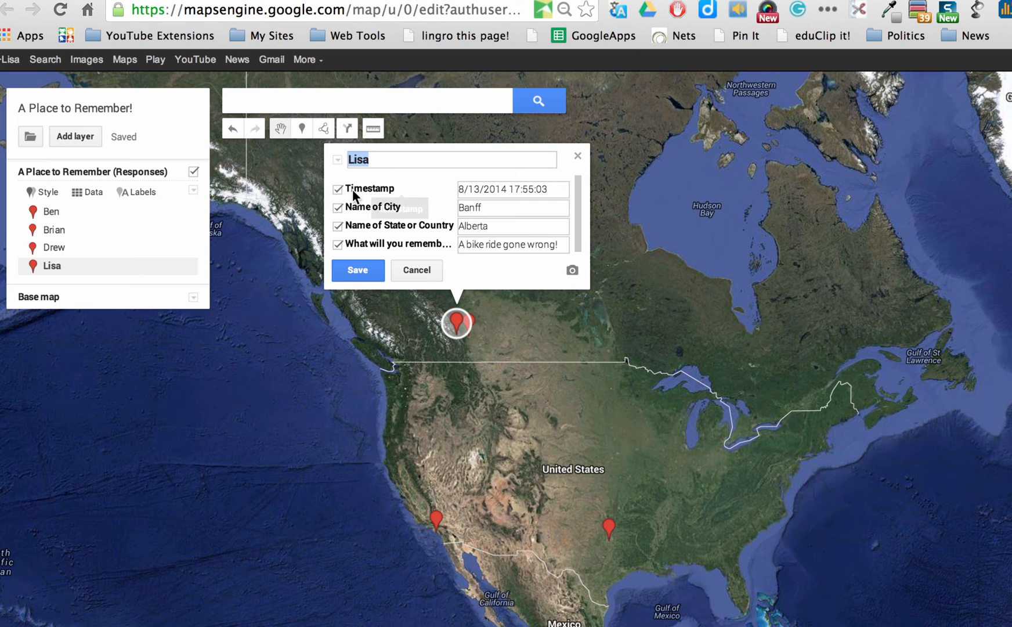
click(336, 189)
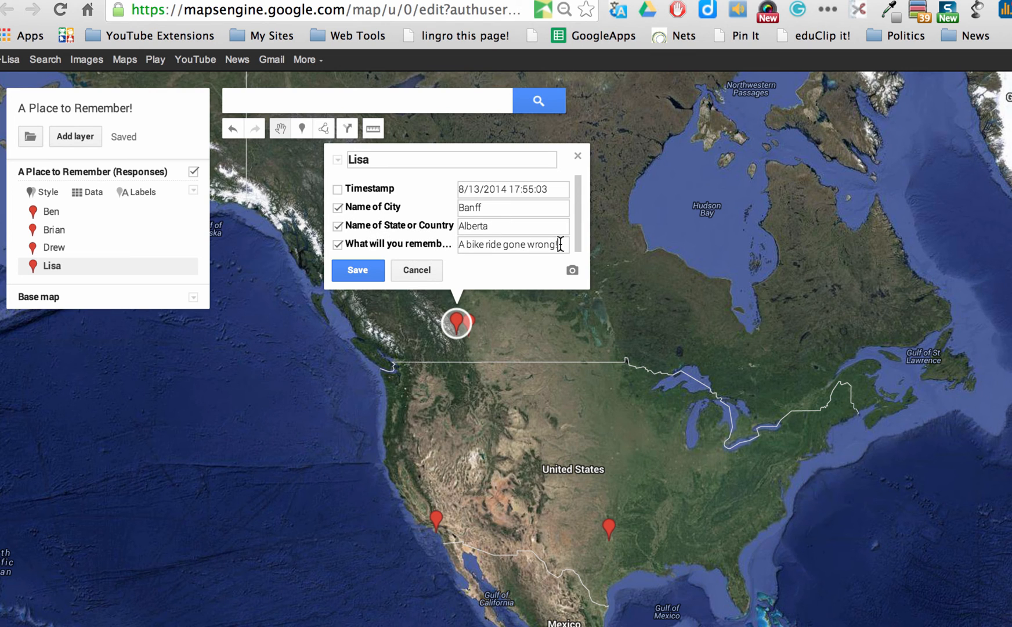
Extend her memory with 'We were heading out on a great adventure when disaster struck!'
text(We were heading out on a great e)
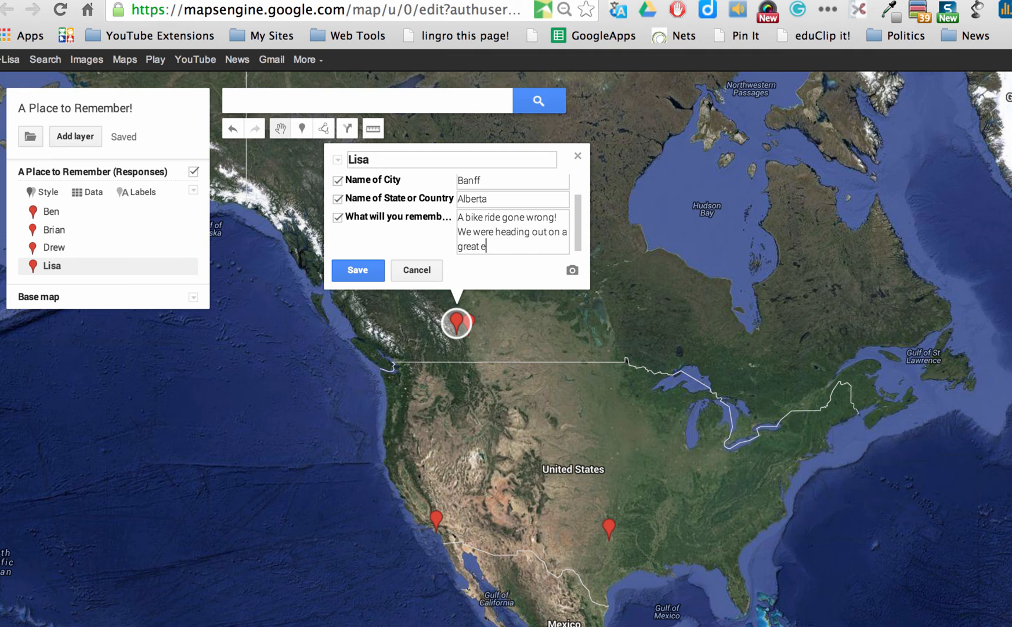
text(dv)
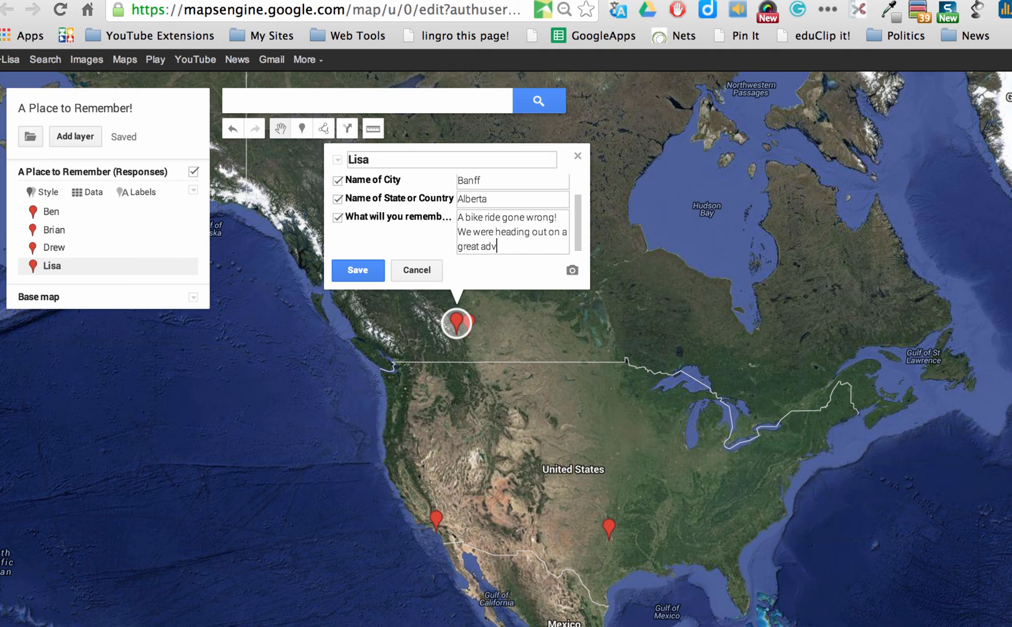
text(enture)
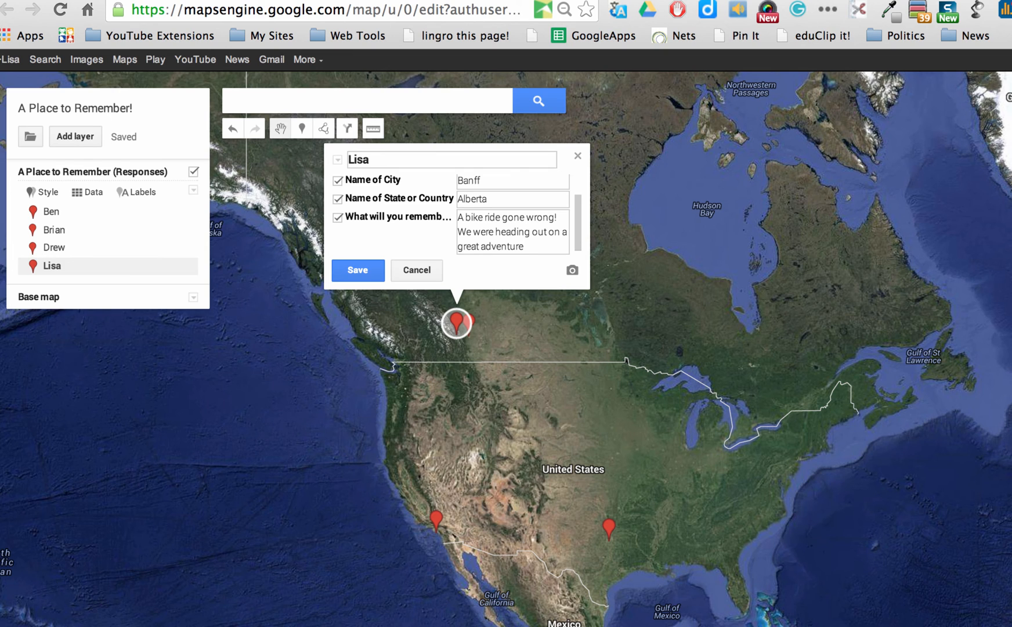
text(when disaster struck!)
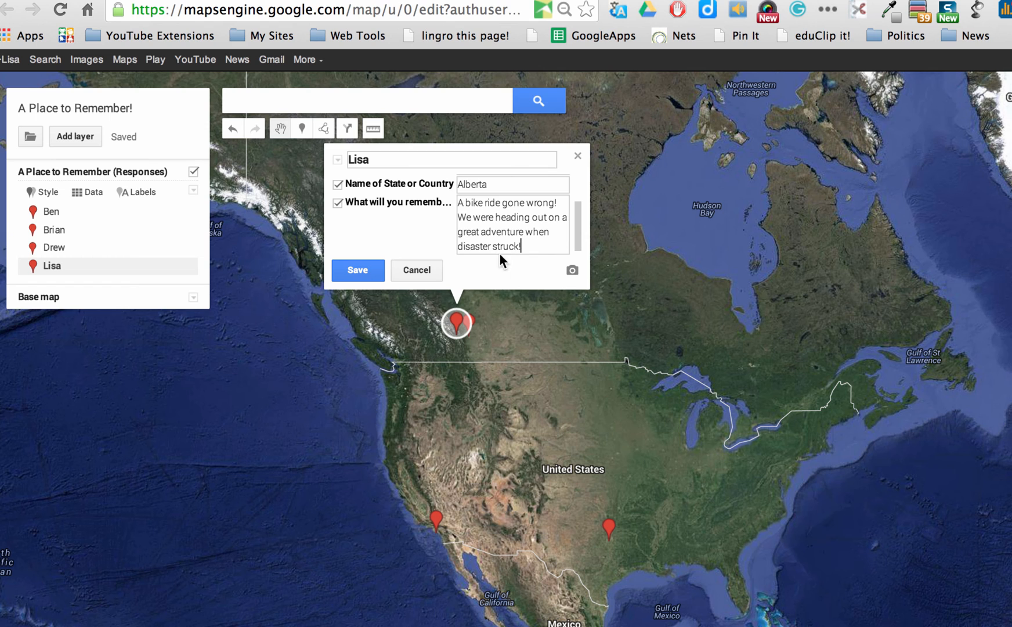
mouse_move(573, 271)
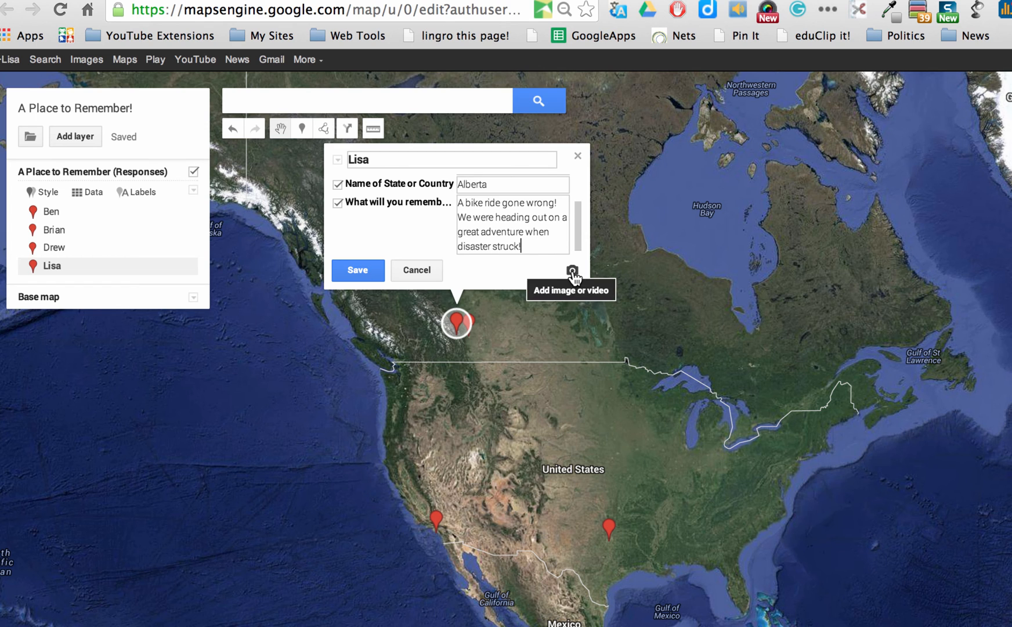
Search Google Images for 'Banff' and attach the turquoise mountain lake photo to Lisa's placemark
click(571, 272)
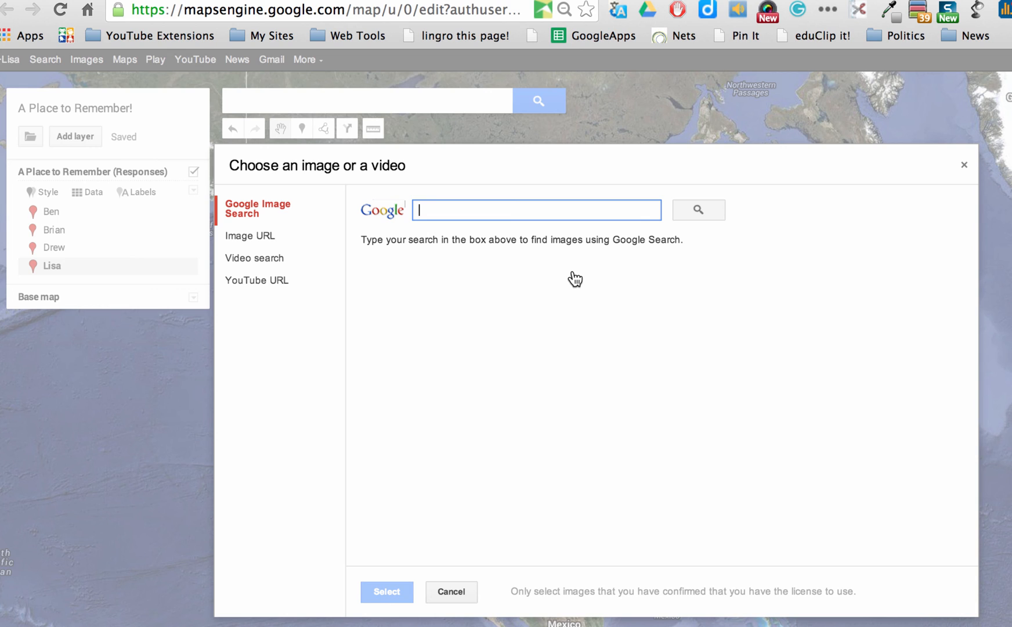
mouse_move(249, 237)
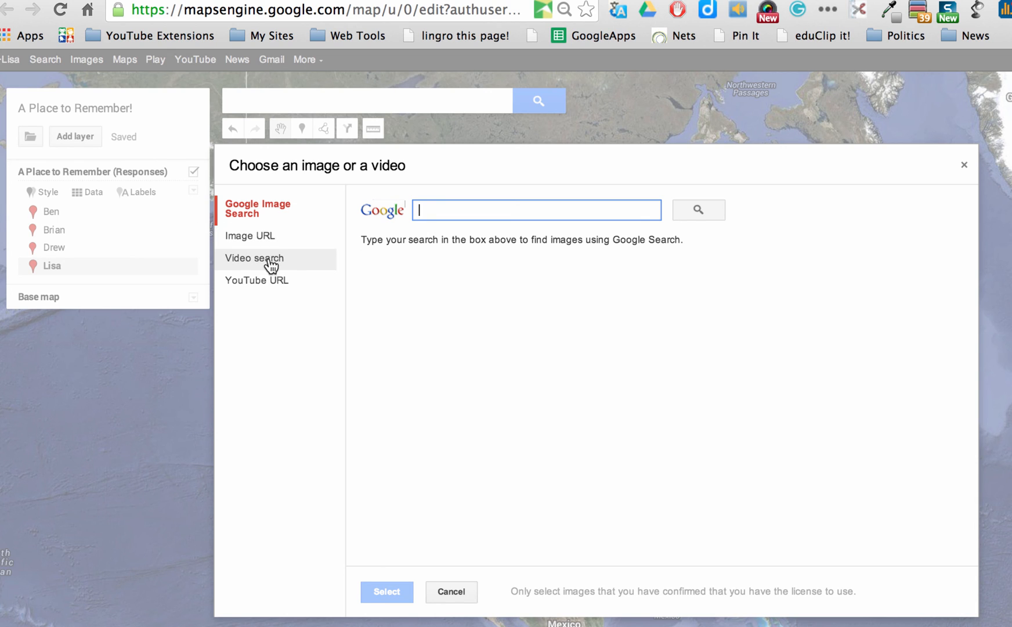
mouse_move(247, 196)
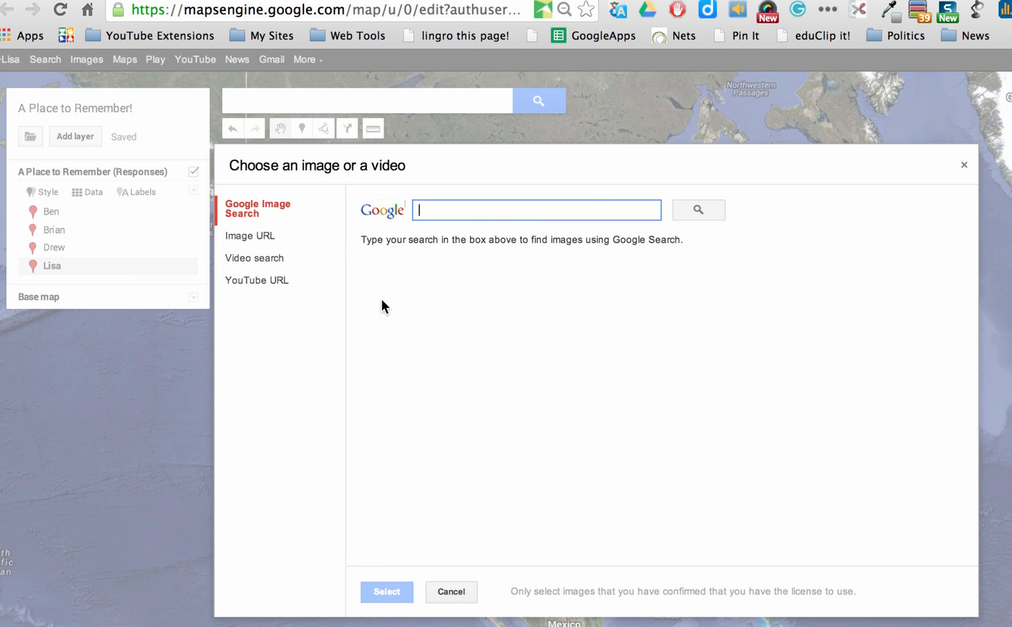
text(Band)
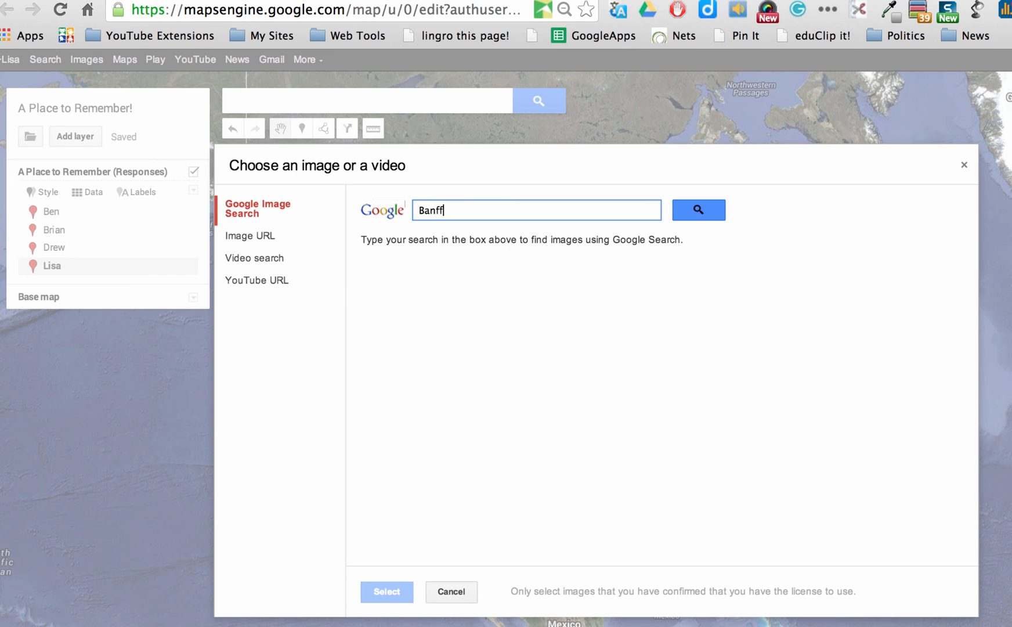
click(698, 210)
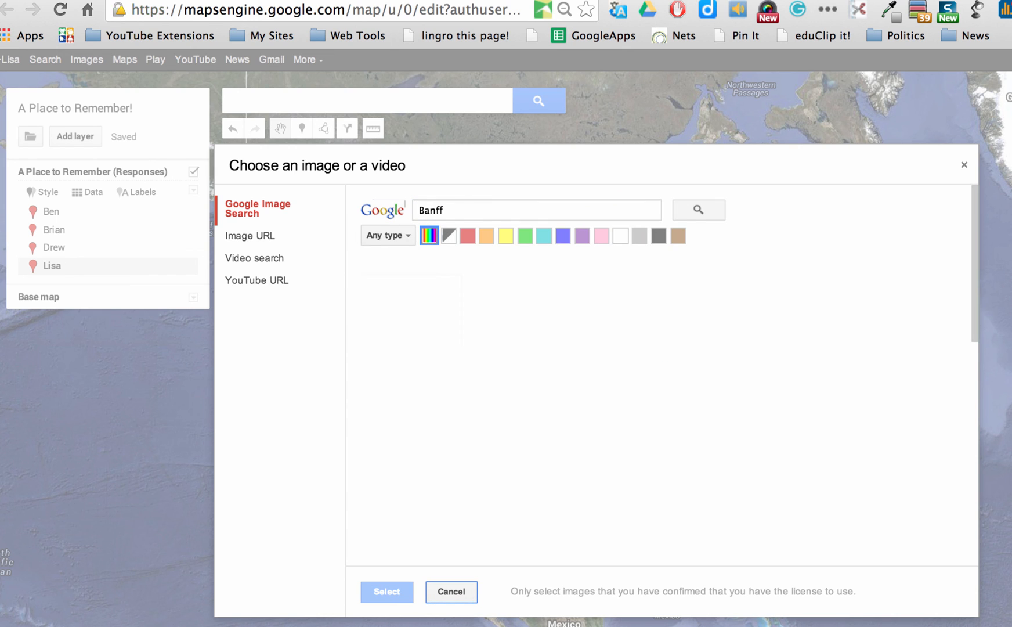
click(698, 210)
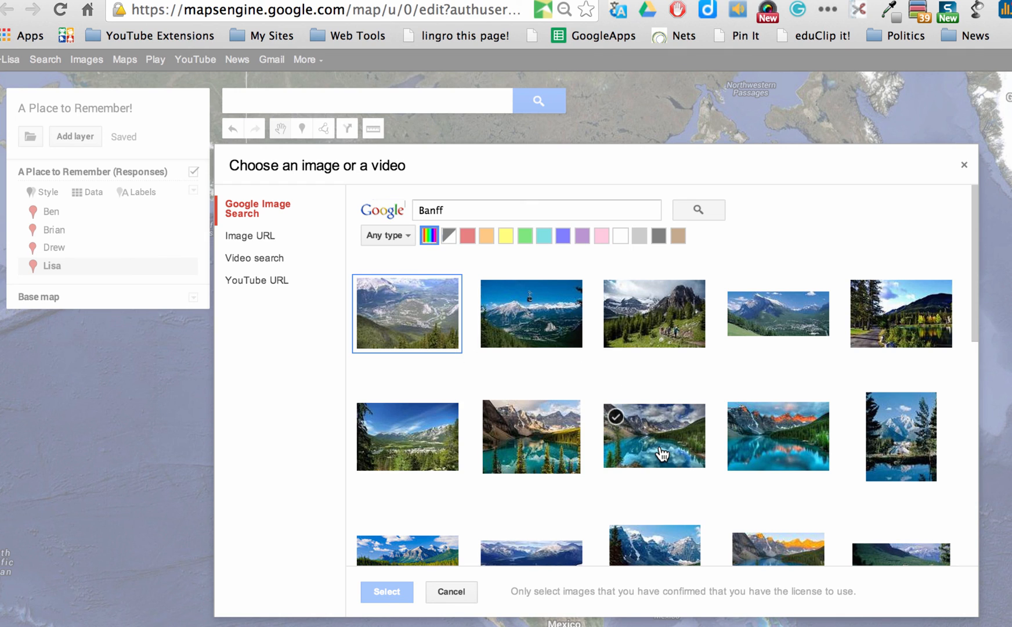
click(655, 435)
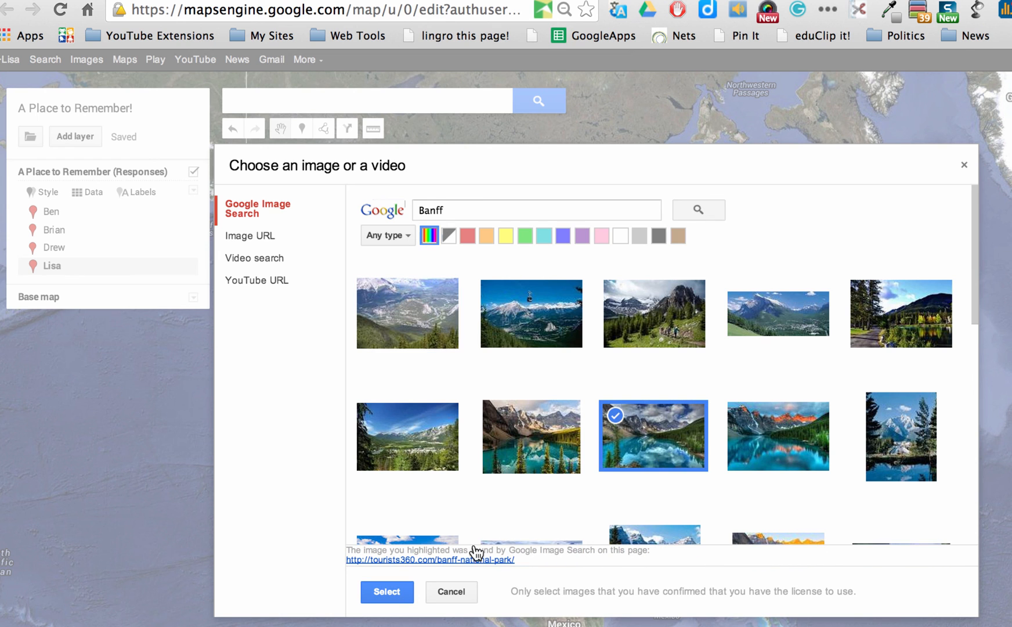
click(387, 592)
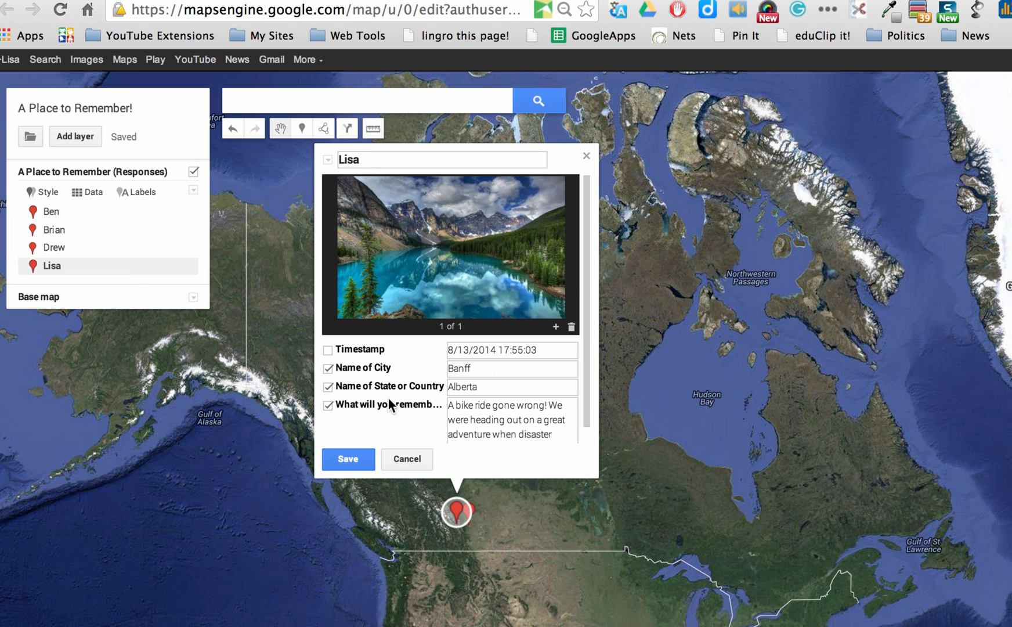
mouse_move(346, 464)
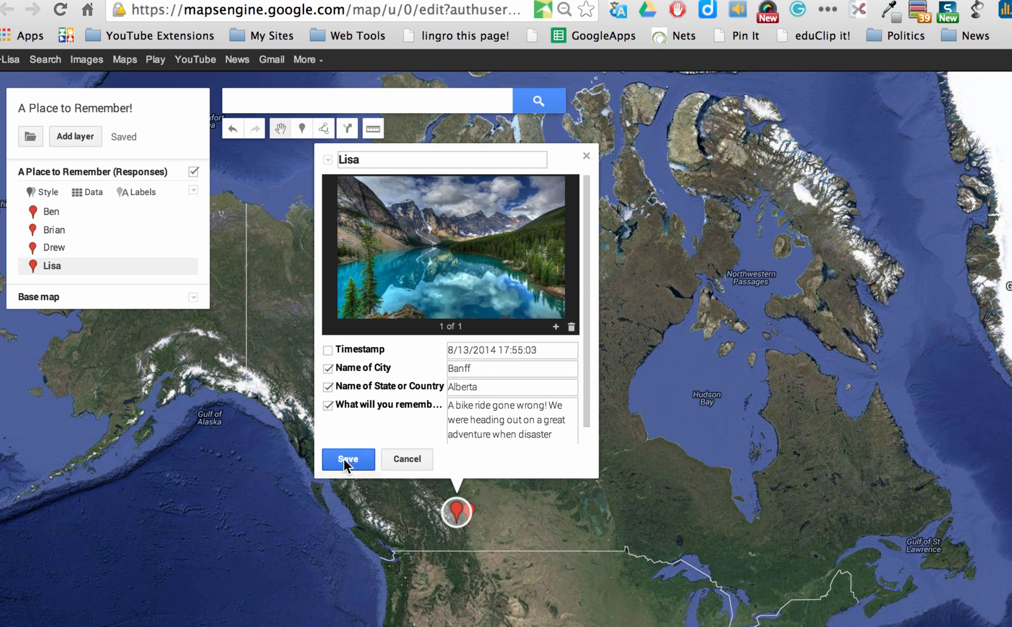
Save Lisa's edited placemark and close its details card
click(347, 460)
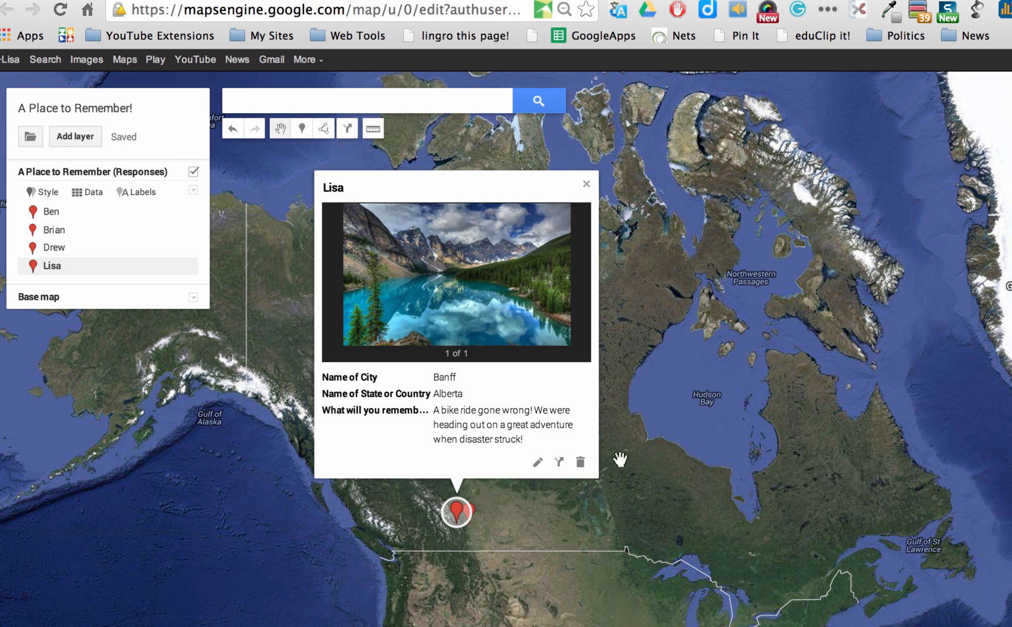
click(586, 184)
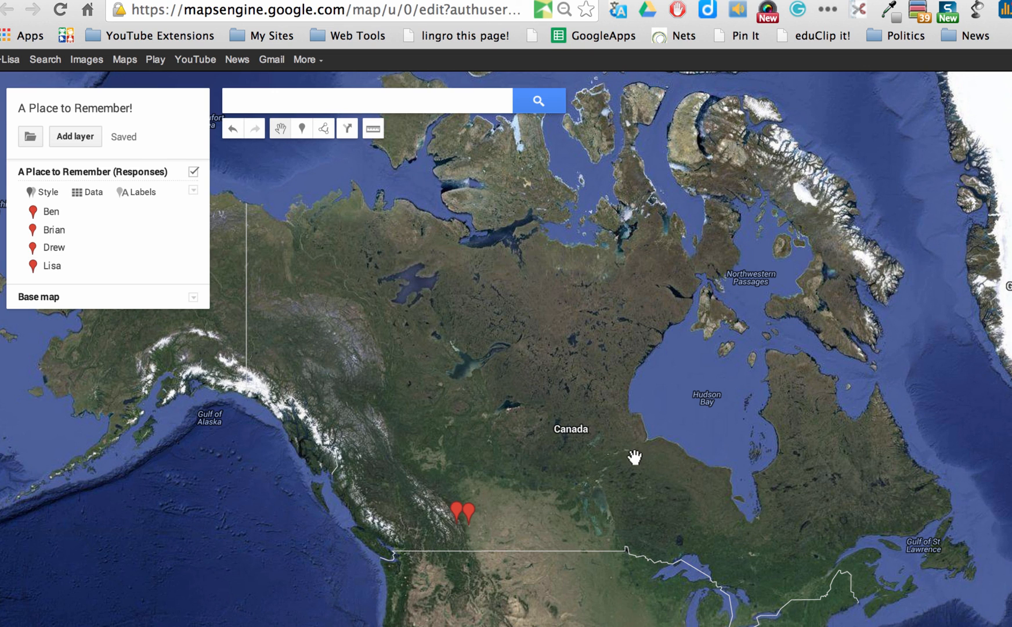
mouse_move(637, 428)
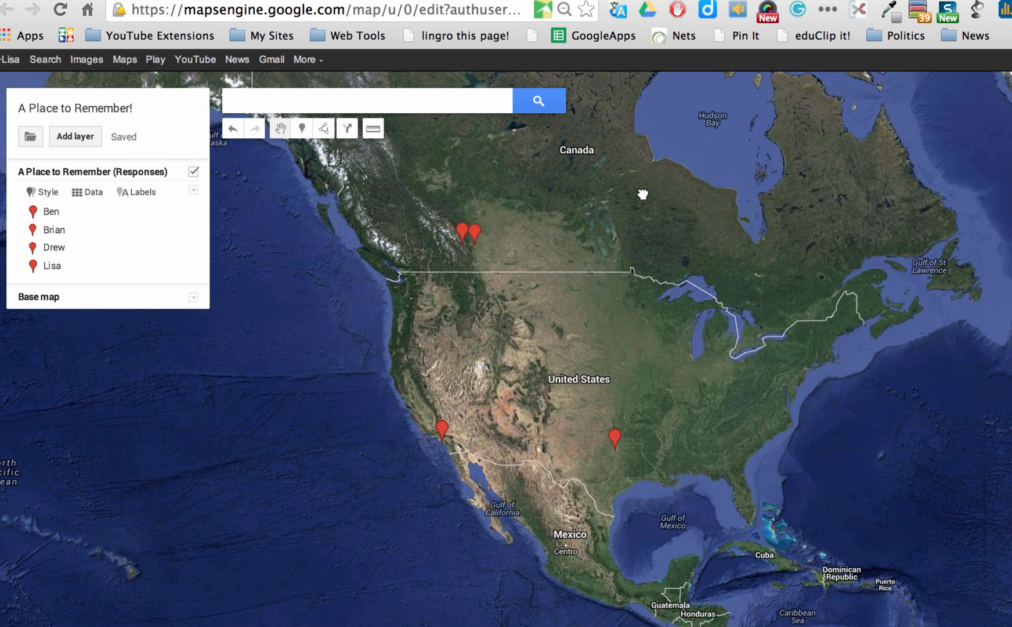
Reopen Lisa's Banff marker to show the saved lake photo and full memory
click(472, 238)
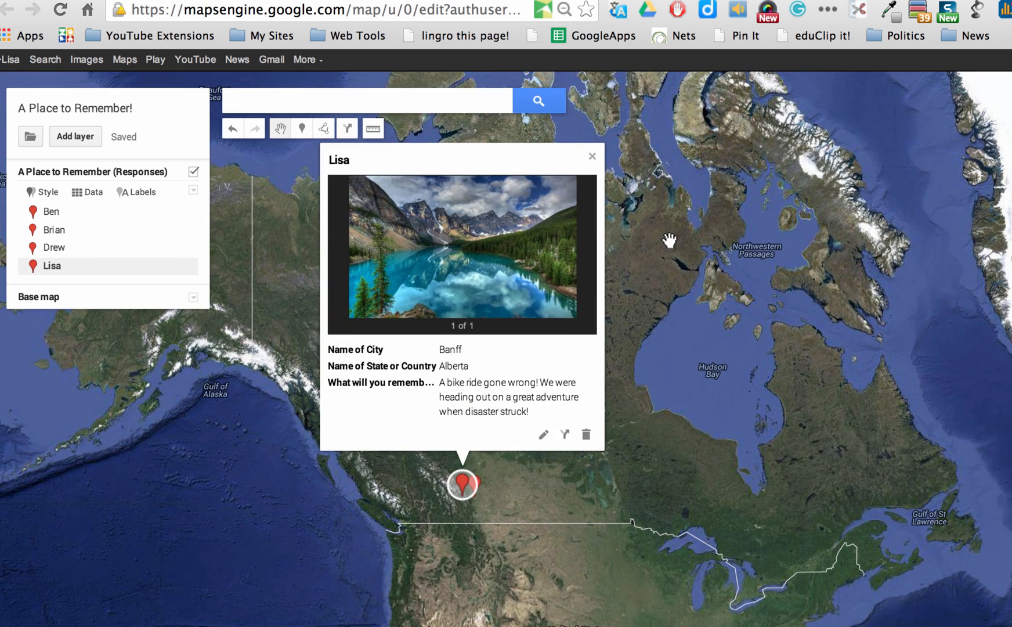
mouse_move(568, 288)
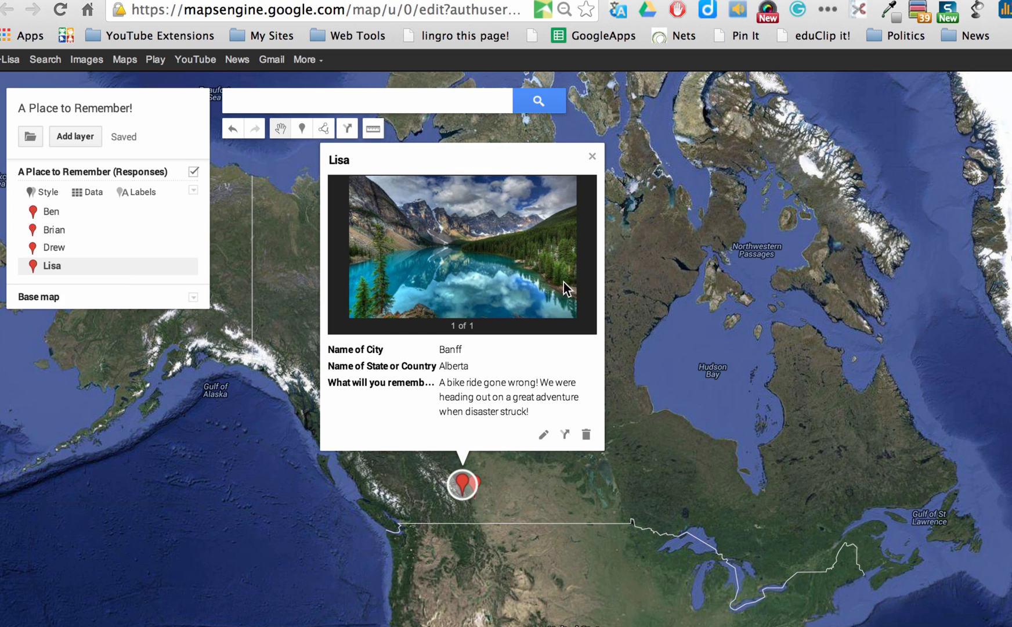
mouse_move(474, 416)
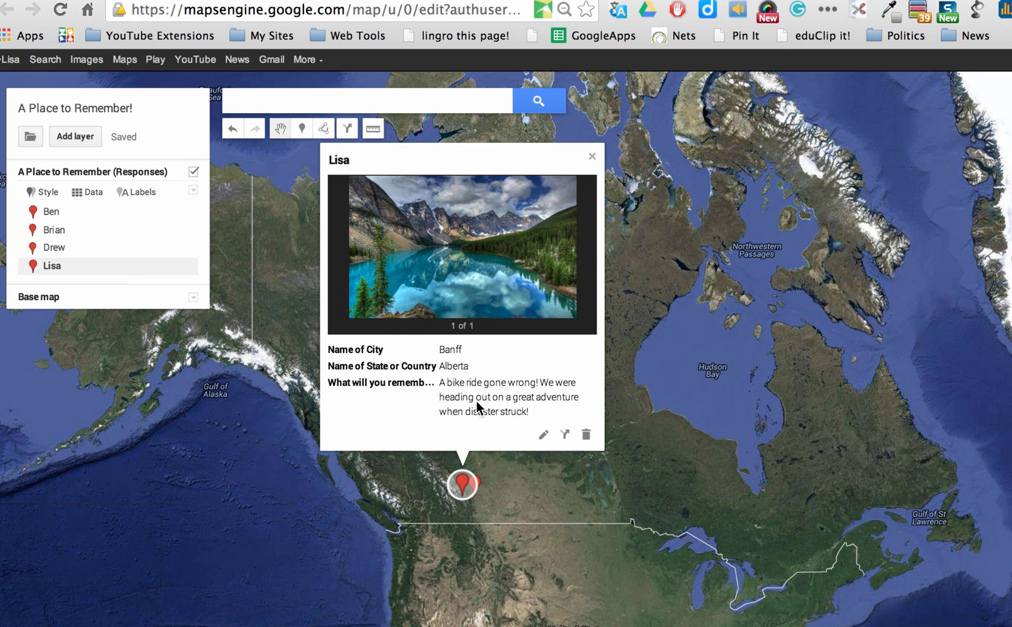
mouse_move(395, 222)
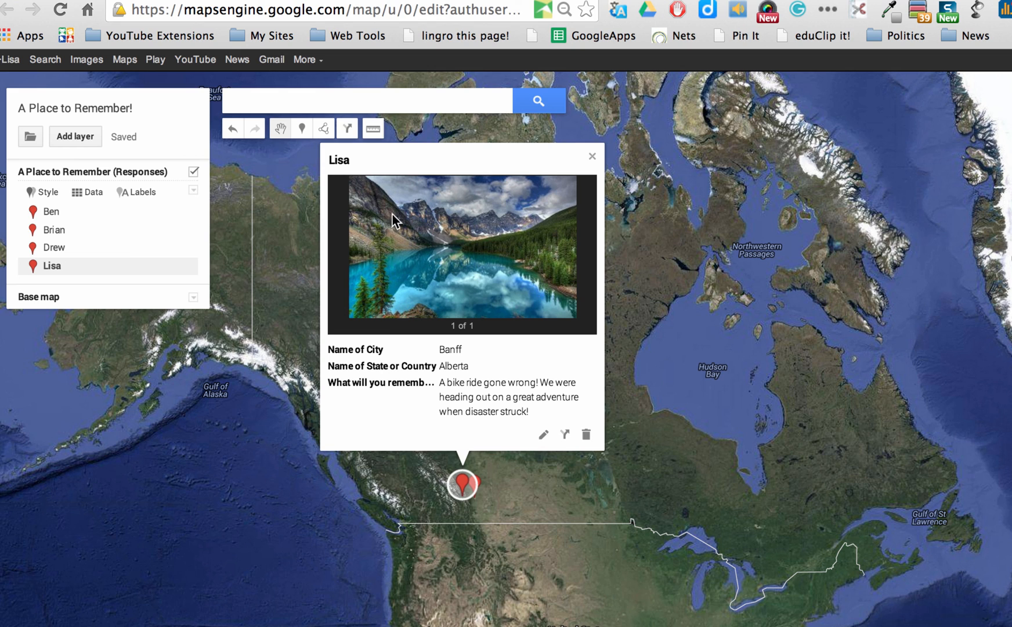
mouse_move(613, 175)
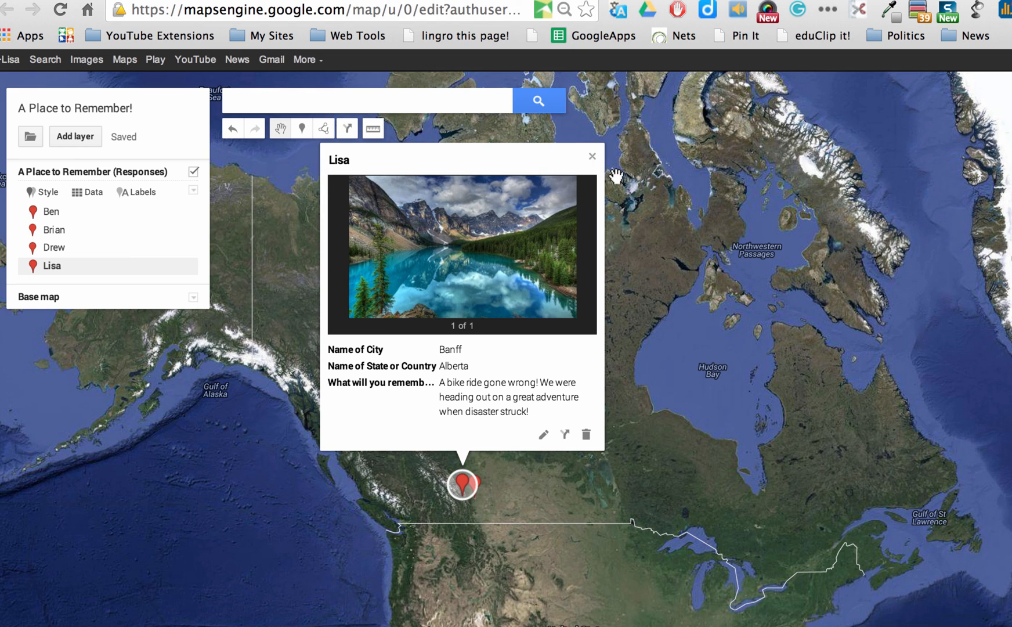